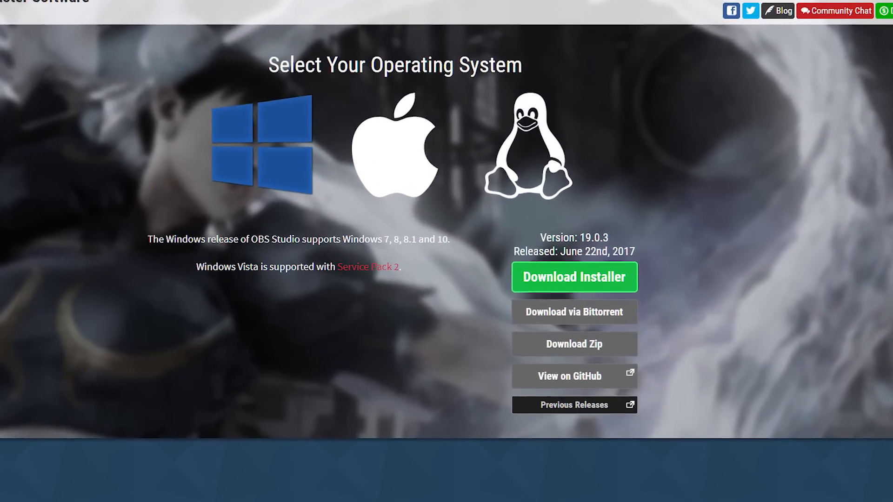
Step: Scroll the OBS download page down to the Windows, Mac and Linux installer options
scroll("down", 3)
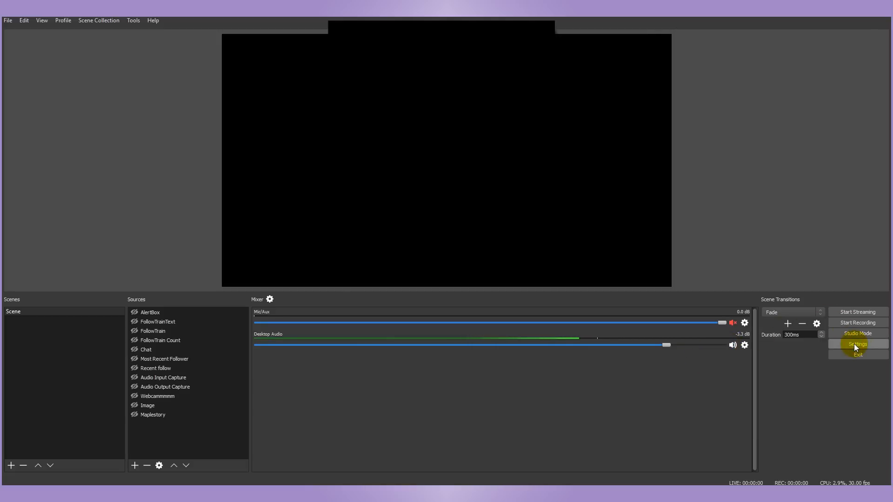
Step: Set the Stream settings to Twitch on the US East: New York, NY server
left_click(857, 344)
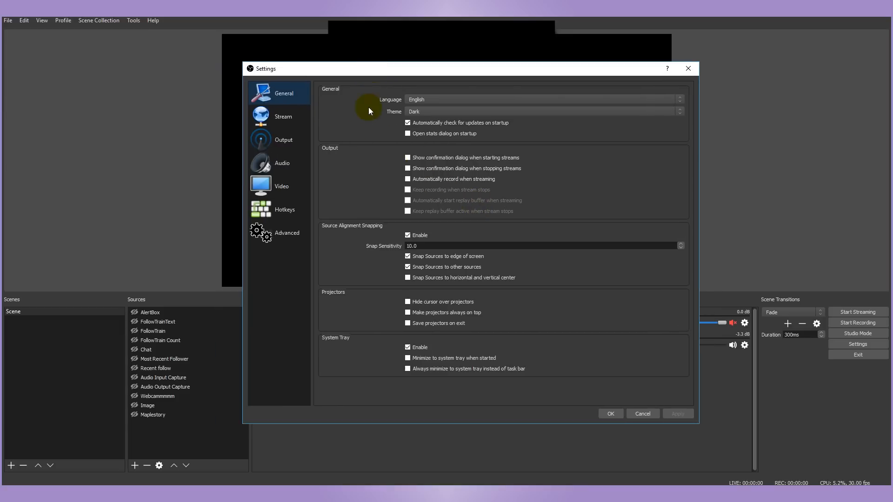
left_click(283, 116)
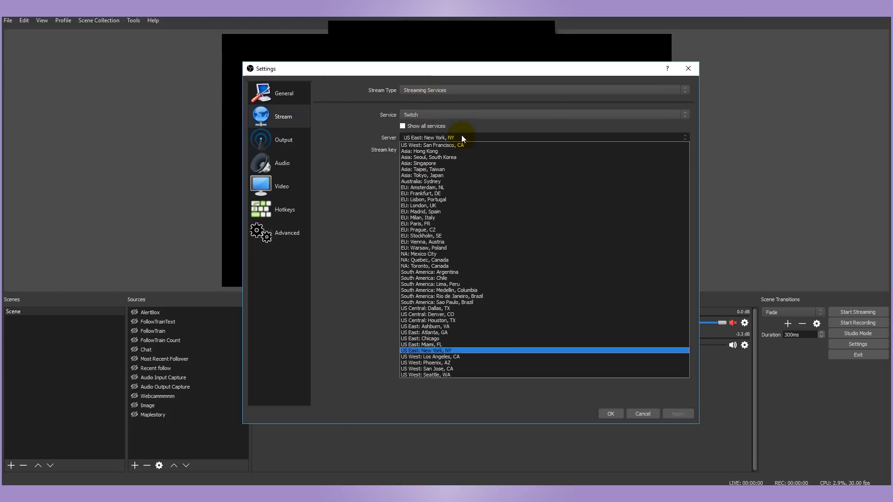
mouse_move(478, 351)
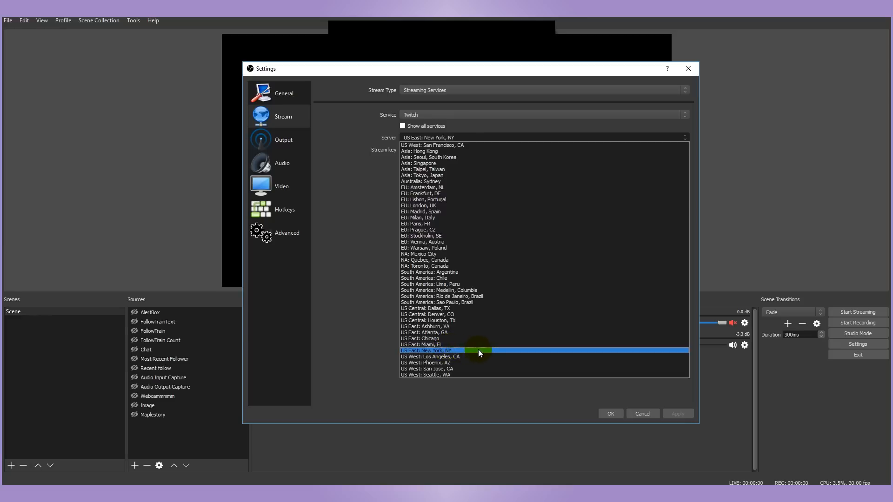
left_click(427, 350)
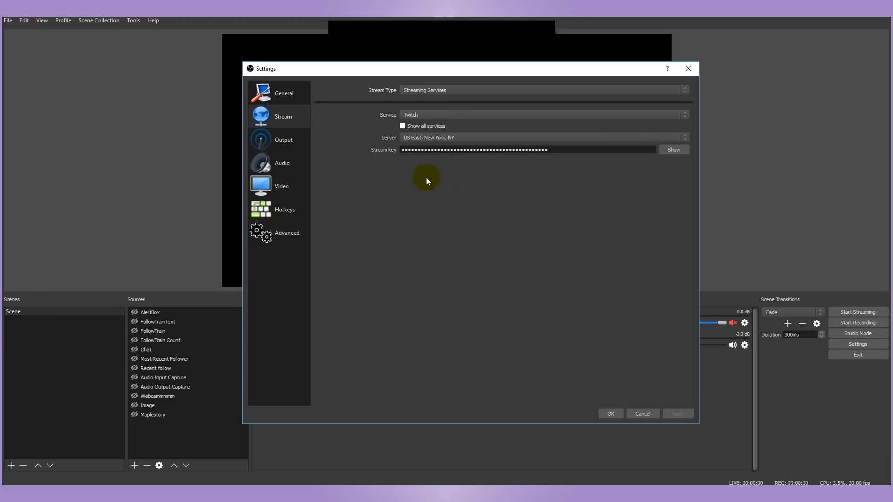
mouse_move(674, 149)
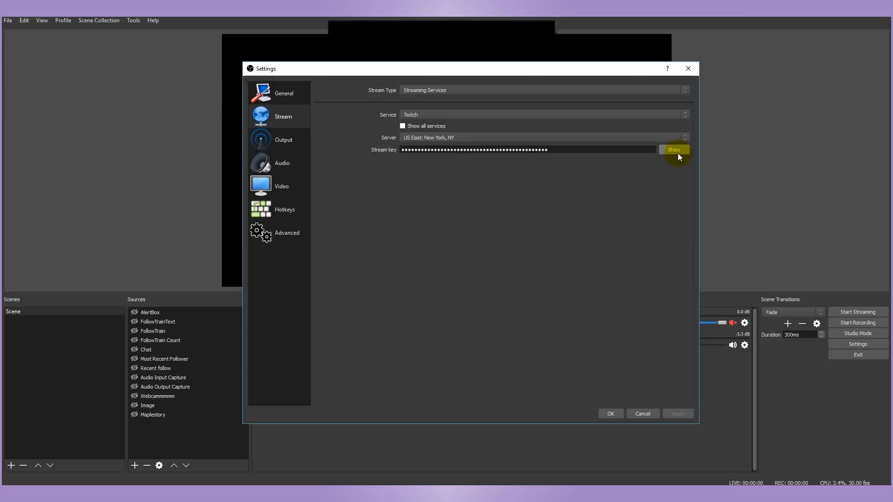
mouse_move(359, 68)
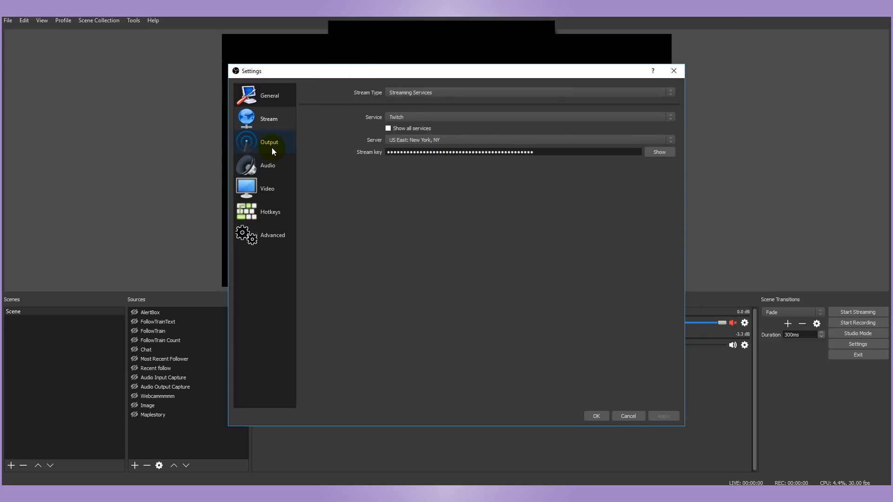
Step: In Output settings use video bitrate 2000, audio bitrate 320 and the veryfast encoder preset
left_click(268, 141)
type("2")
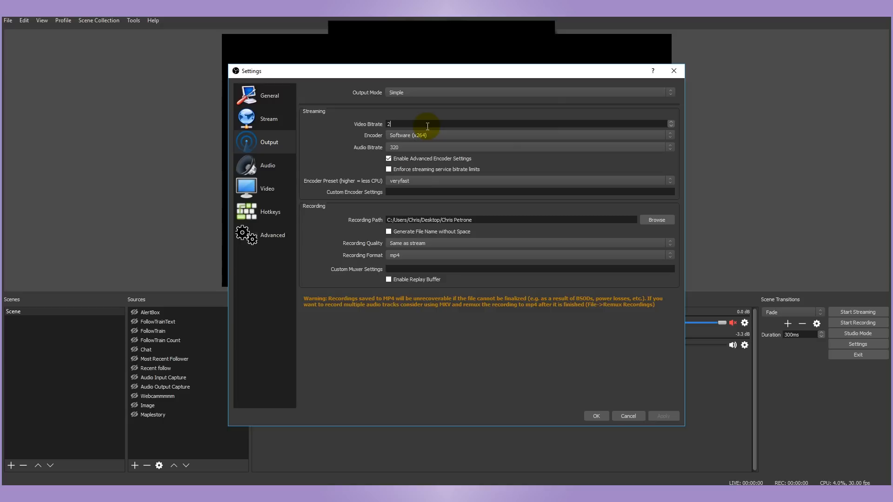
type("000")
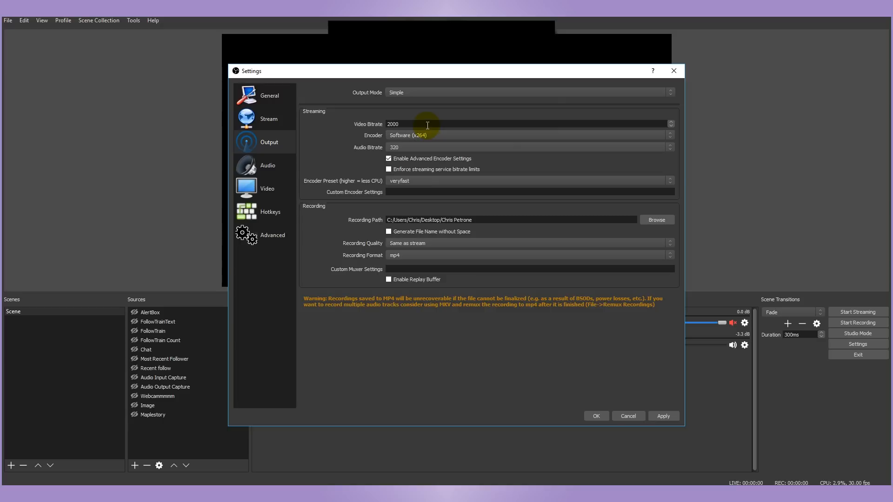
mouse_move(354, 138)
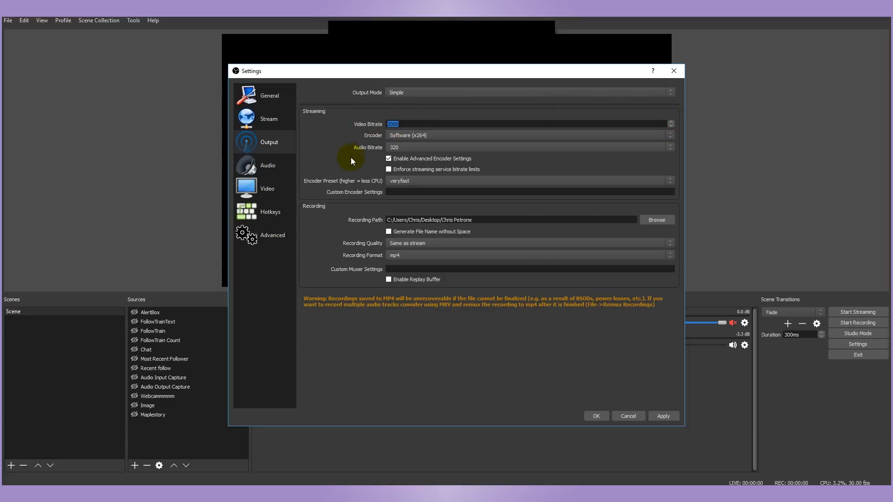
mouse_move(703, 130)
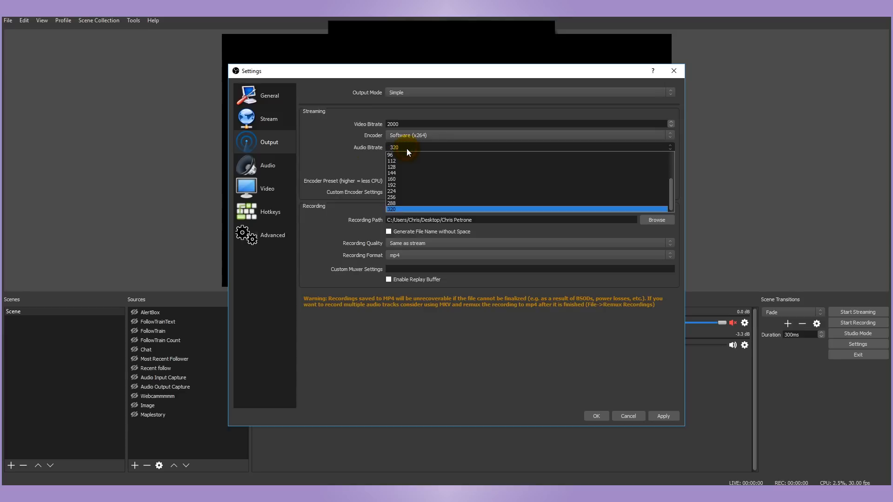
left_click(391, 210)
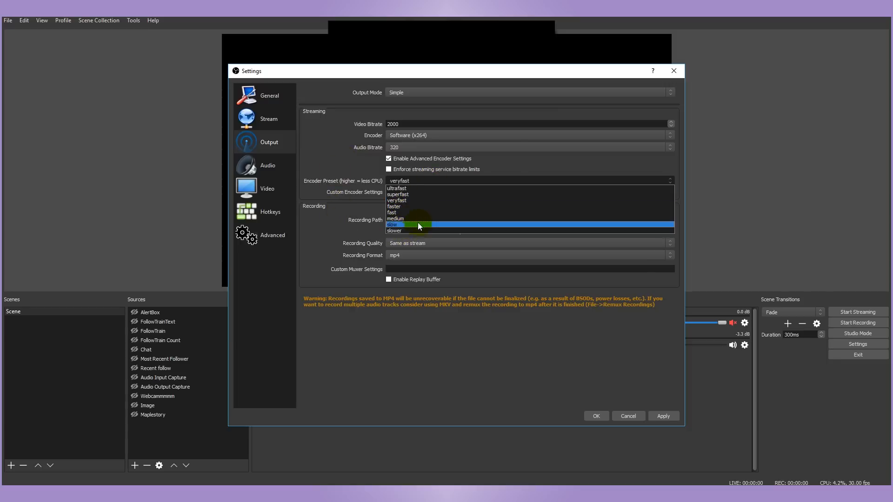
mouse_move(438, 212)
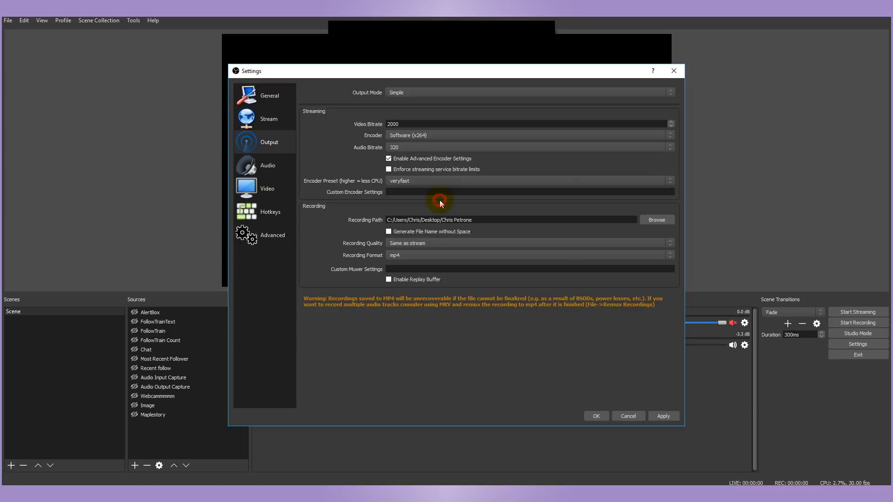
mouse_move(530, 187)
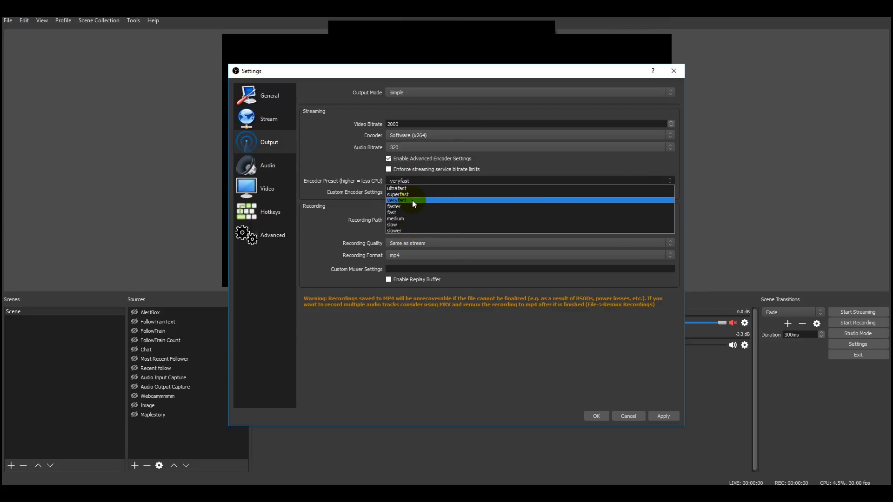
left_click(404, 200)
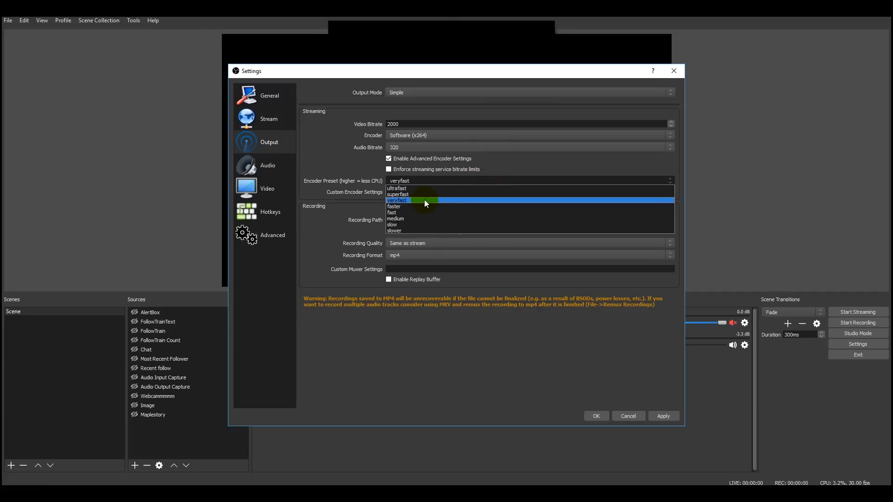
left_click(399, 200)
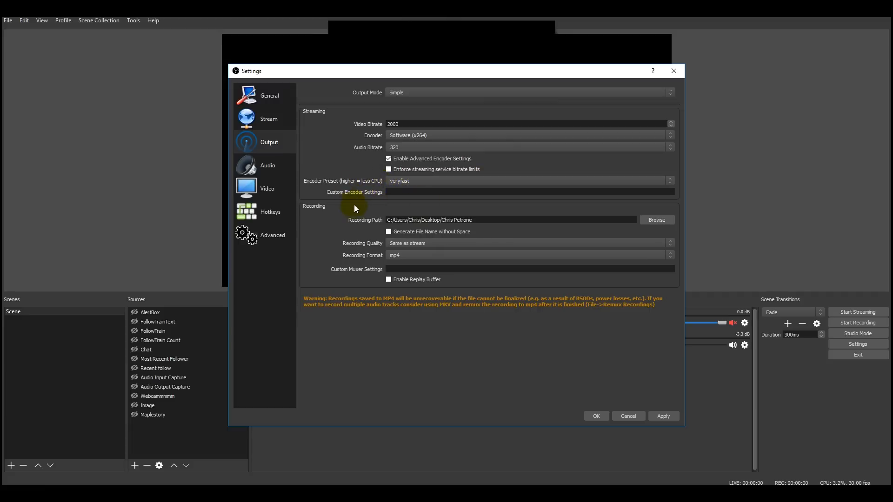
mouse_move(285, 175)
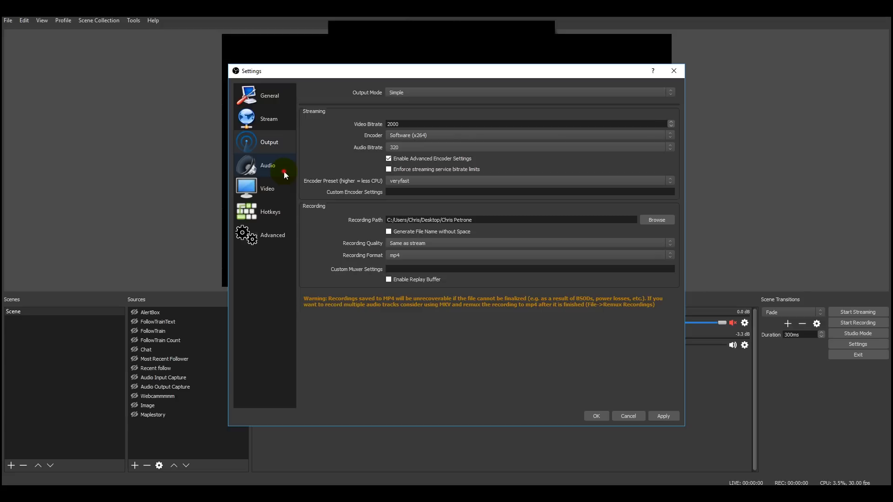
Step: Review the Audio settings, keeping the Yeti Stereo Microphone as desktop and mic device
left_click(267, 165)
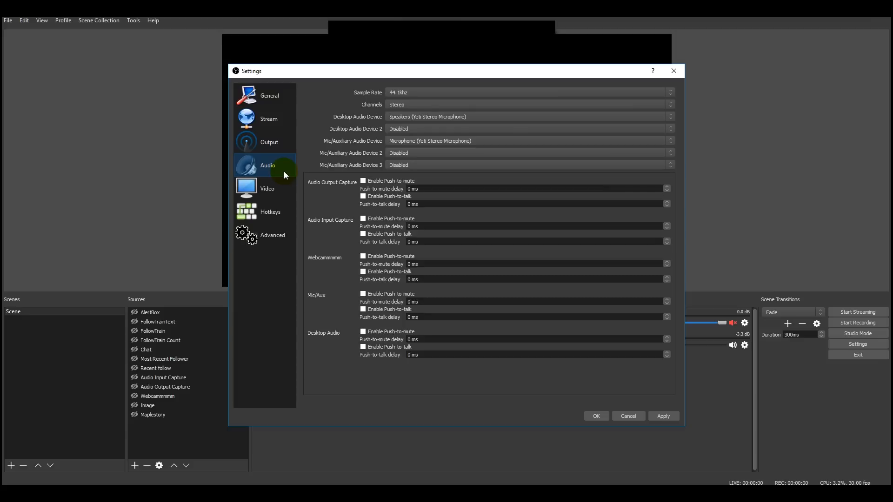
mouse_move(380, 146)
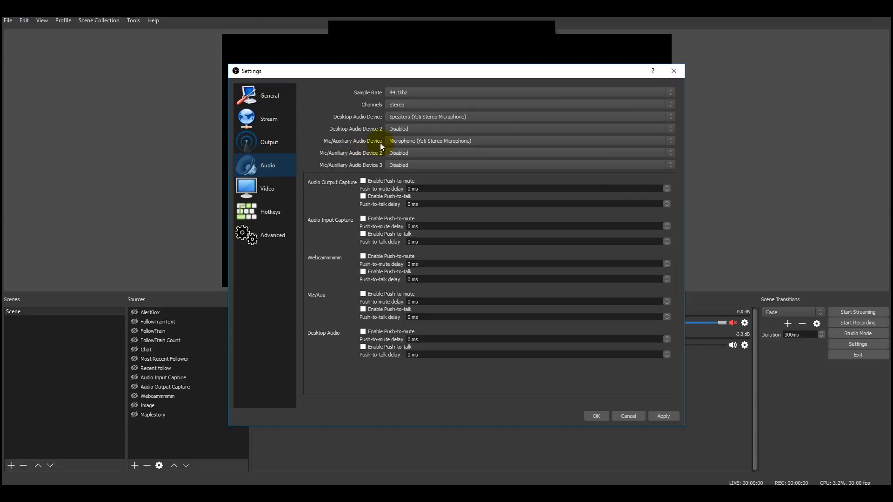
mouse_move(473, 118)
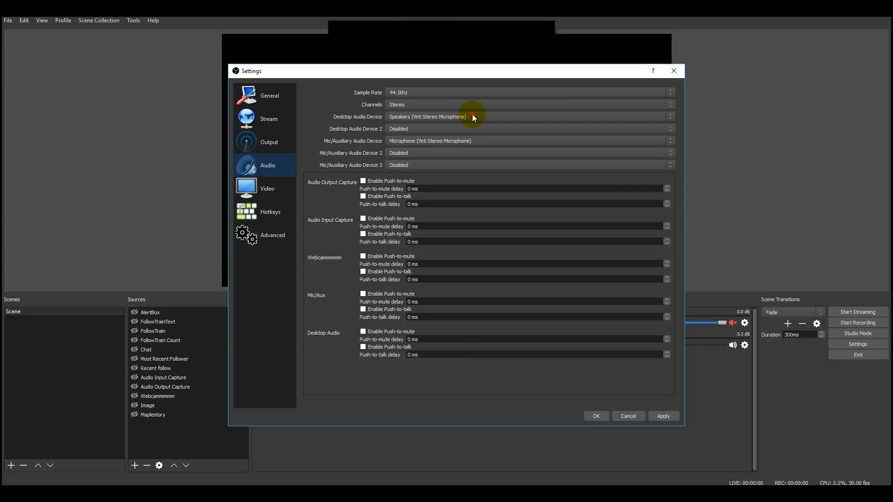
left_click(670, 118)
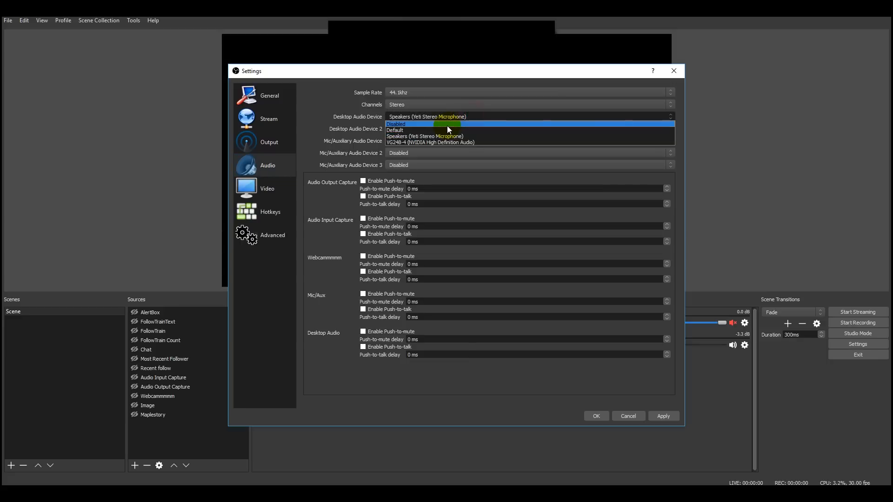
mouse_move(435, 136)
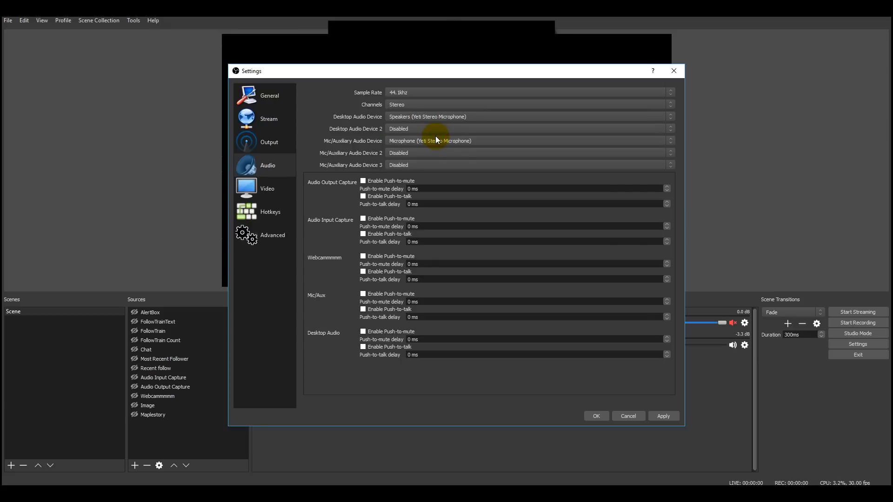
mouse_move(554, 148)
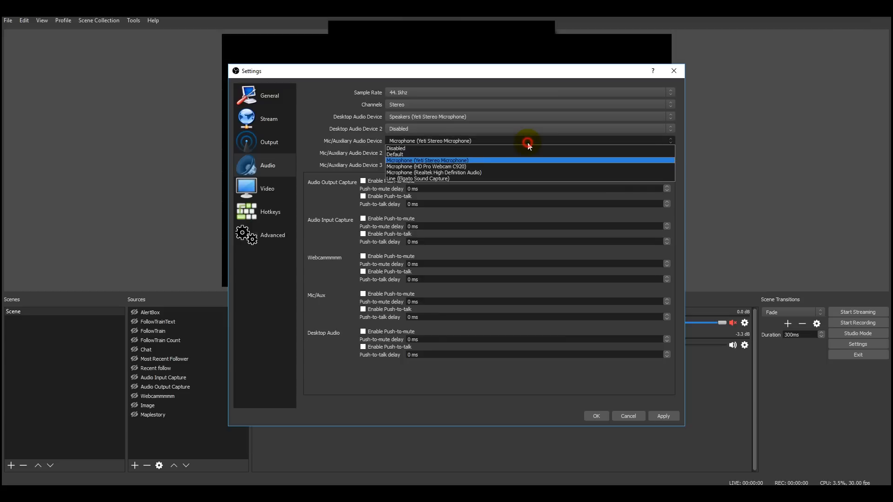
Step: Review the Video settings, keeping base resolution 1280x720 at 30 FPS
left_click(267, 189)
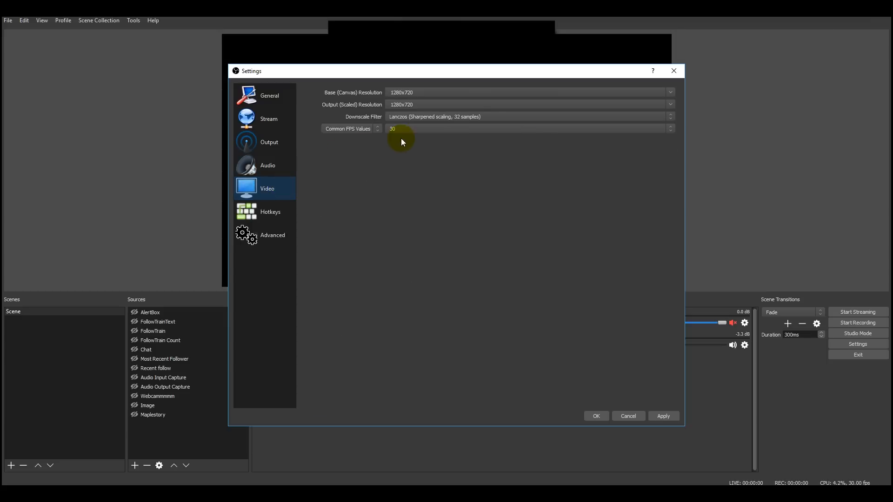
mouse_move(446, 92)
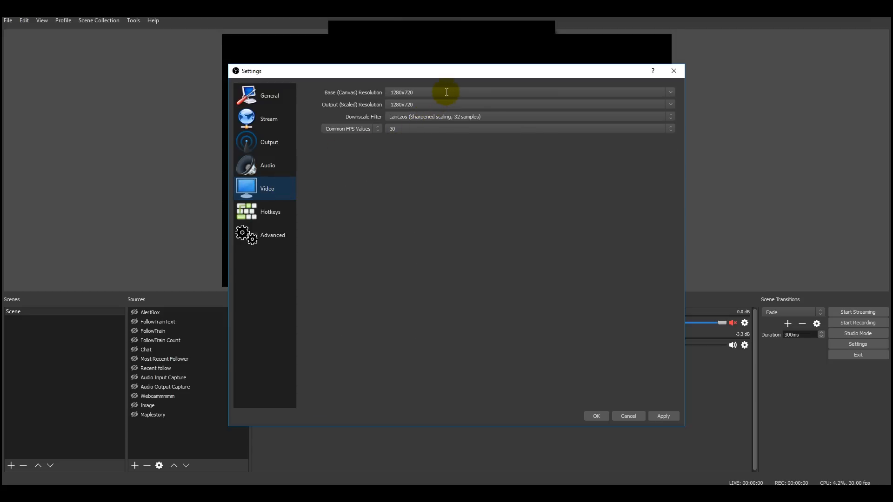
mouse_move(659, 92)
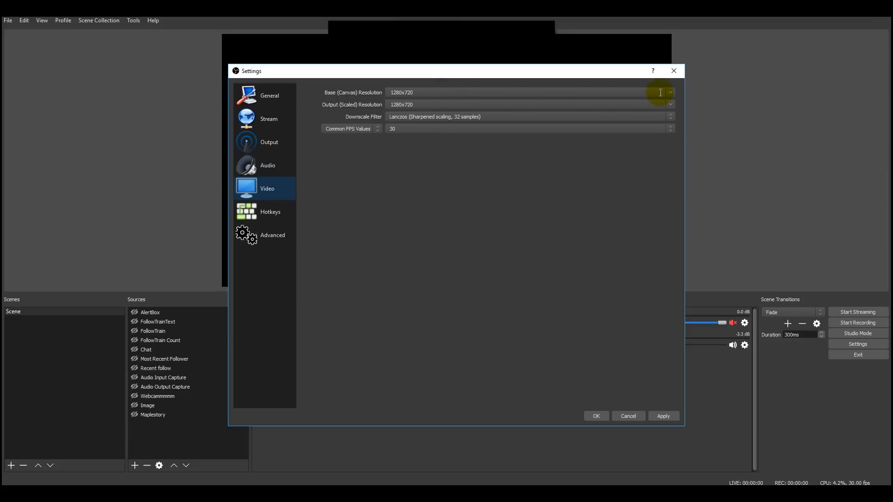
left_click(671, 93)
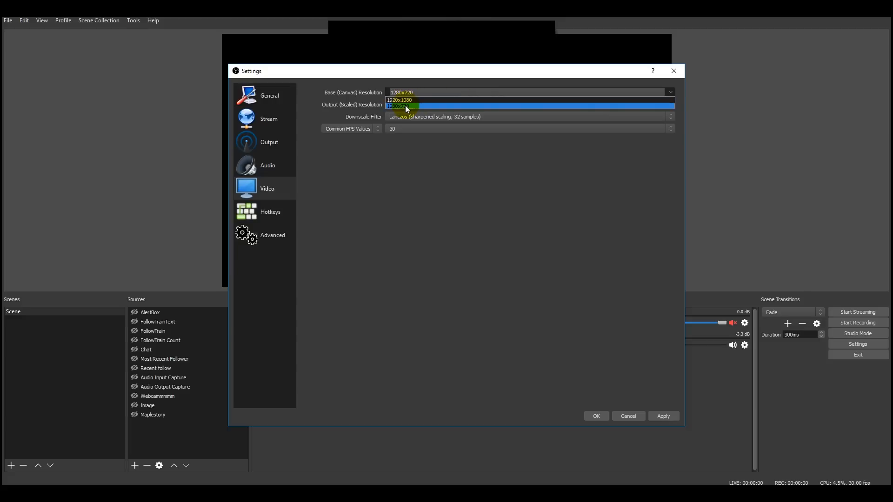
left_click(403, 106)
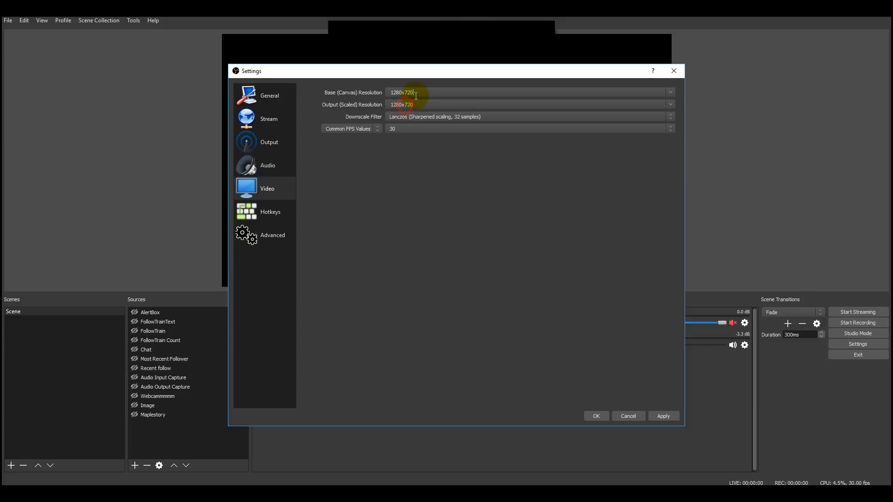
mouse_move(387, 120)
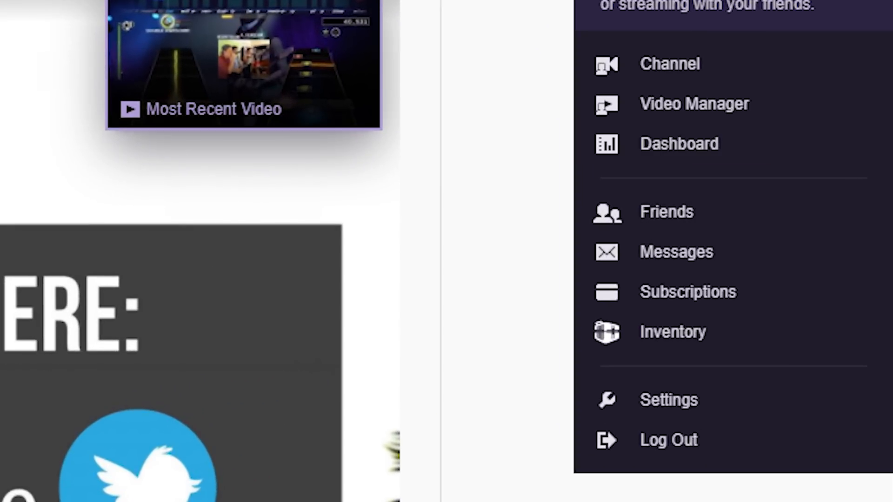
Step: Reveal the channel's stream key in the Twitch dashboard settings
left_click(678, 143)
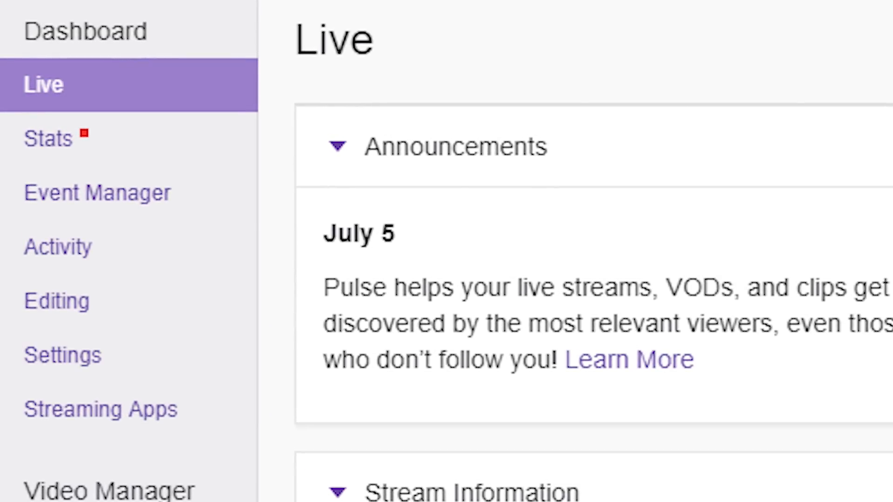
left_click(63, 354)
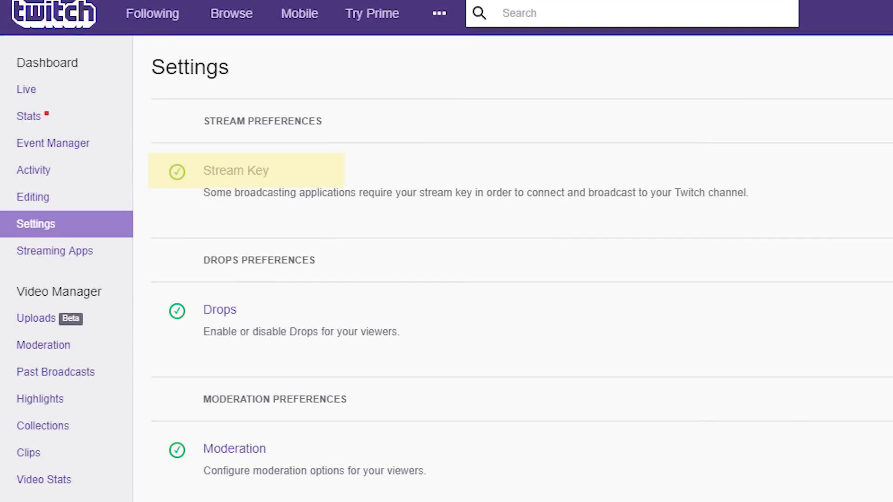
left_click(236, 170)
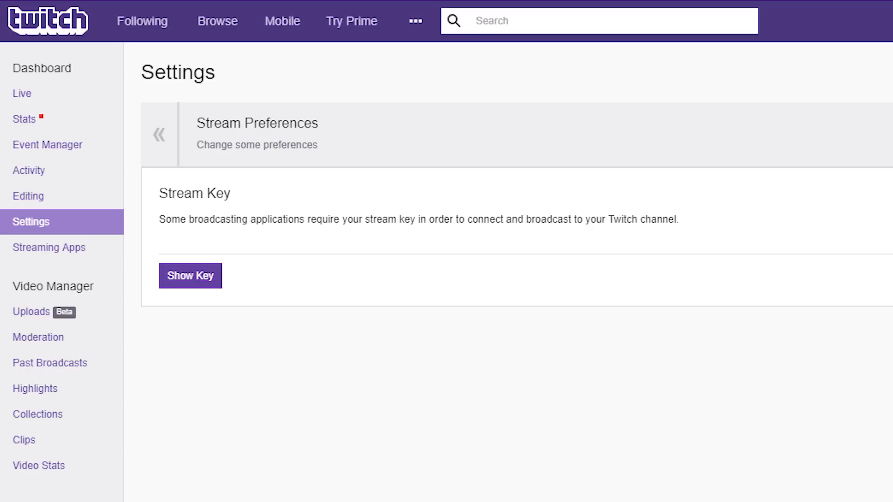
left_click(190, 275)
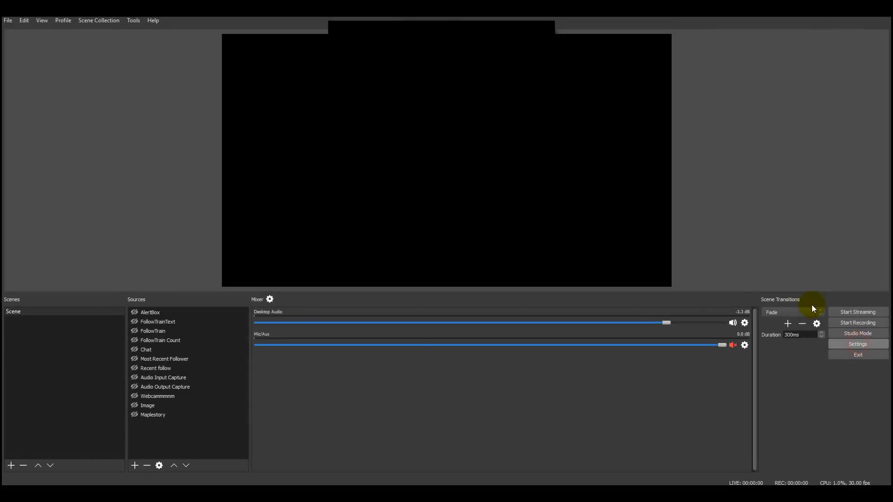
Step: Fill the Twitch stream key into the Stream settings on the New York server and apply
left_click(857, 344)
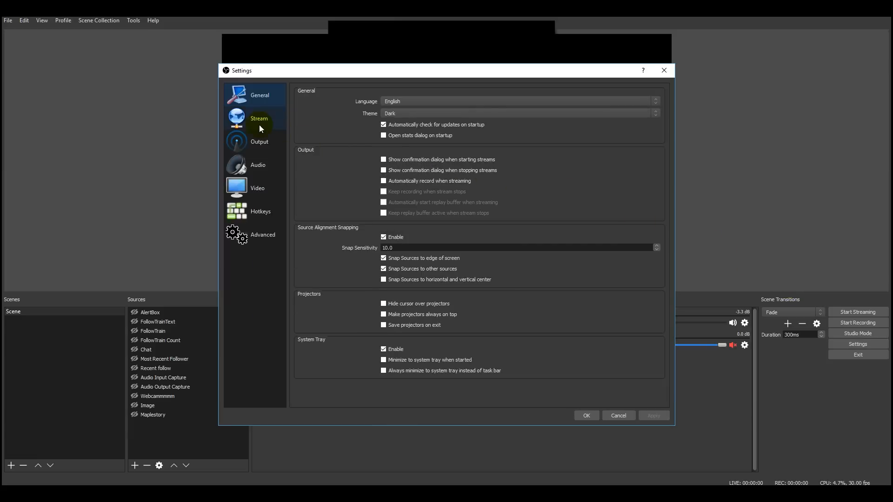
left_click(260, 119)
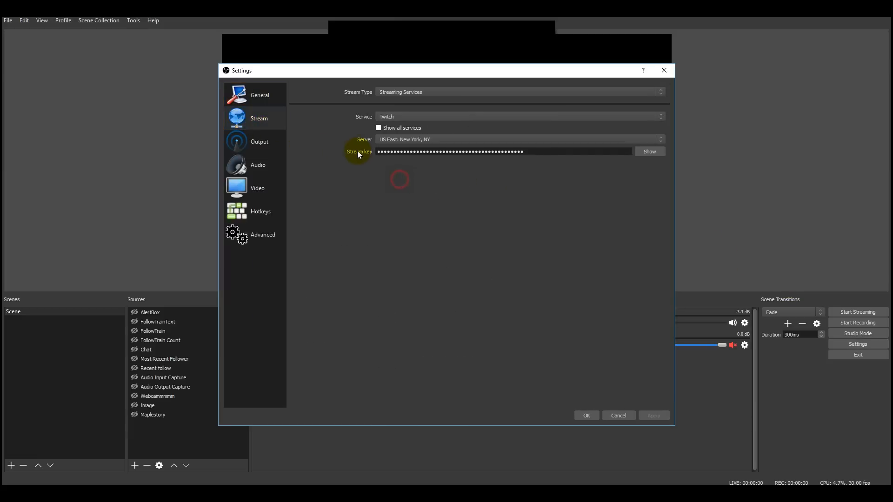
mouse_move(530, 211)
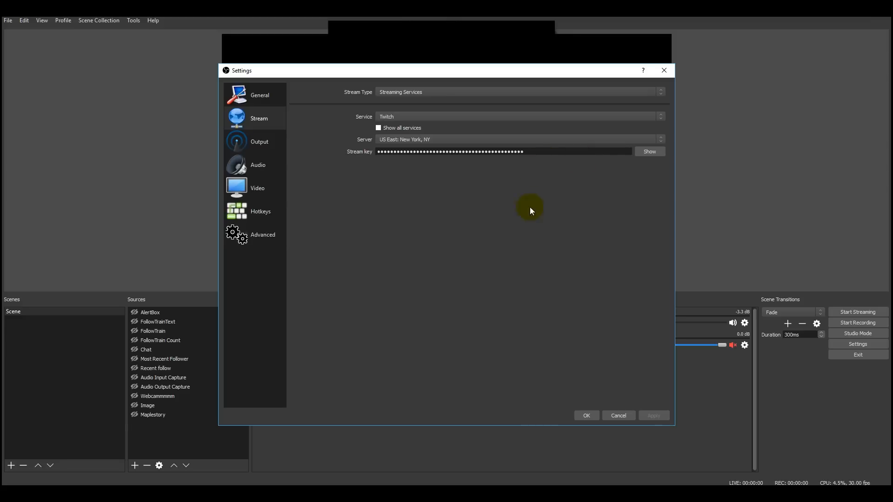
left_click(617, 415)
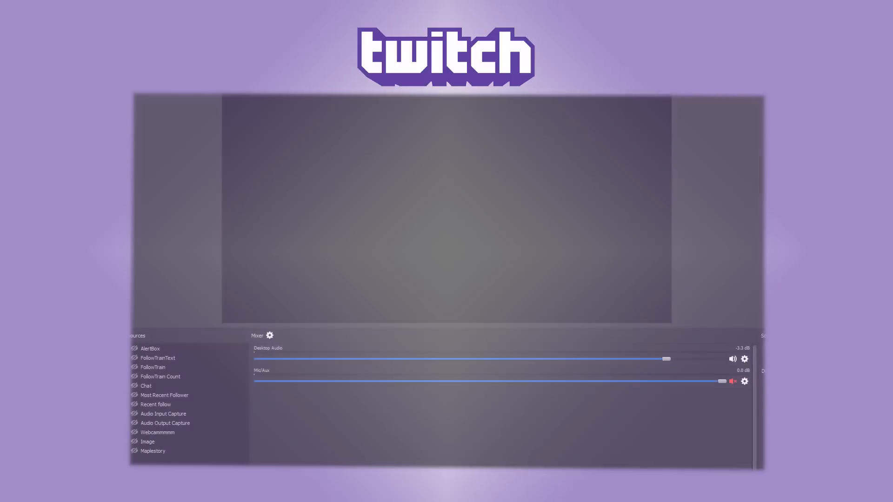
left_click(260, 153)
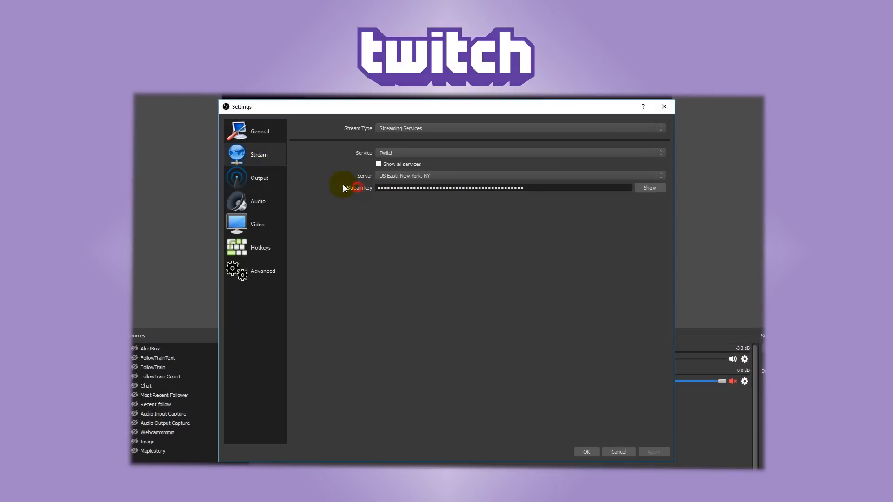
mouse_move(638, 426)
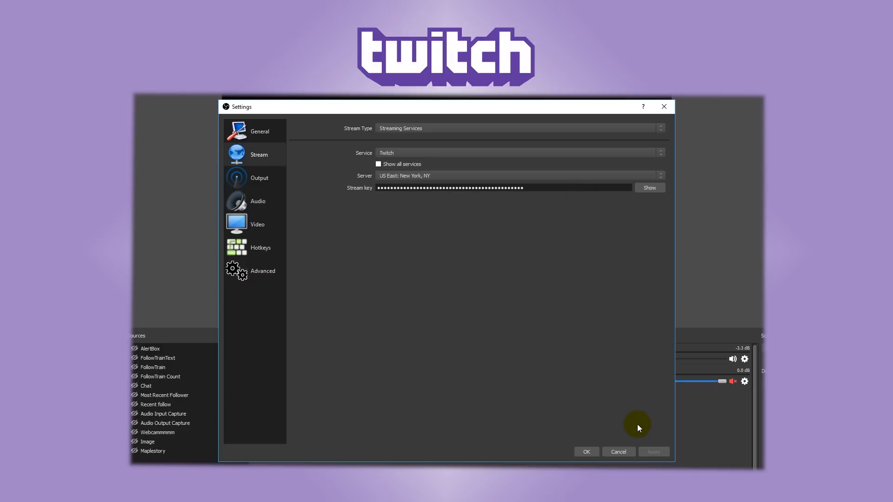
left_click(586, 453)
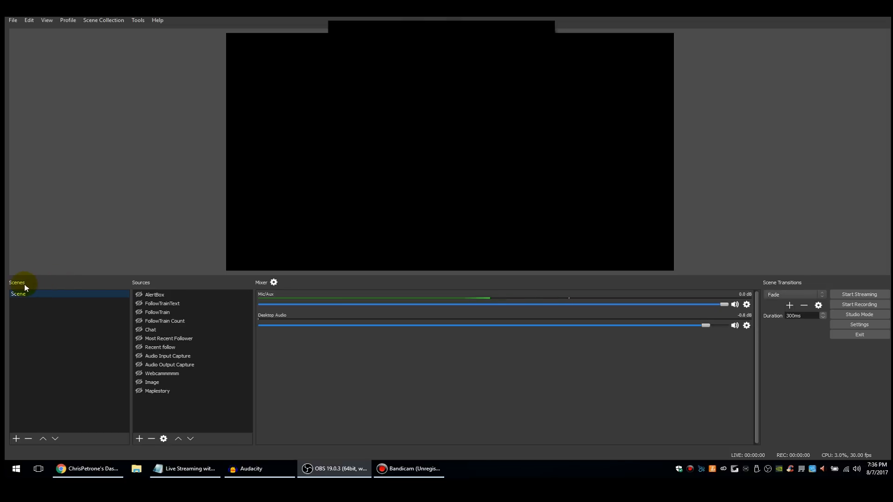
mouse_move(5, 287)
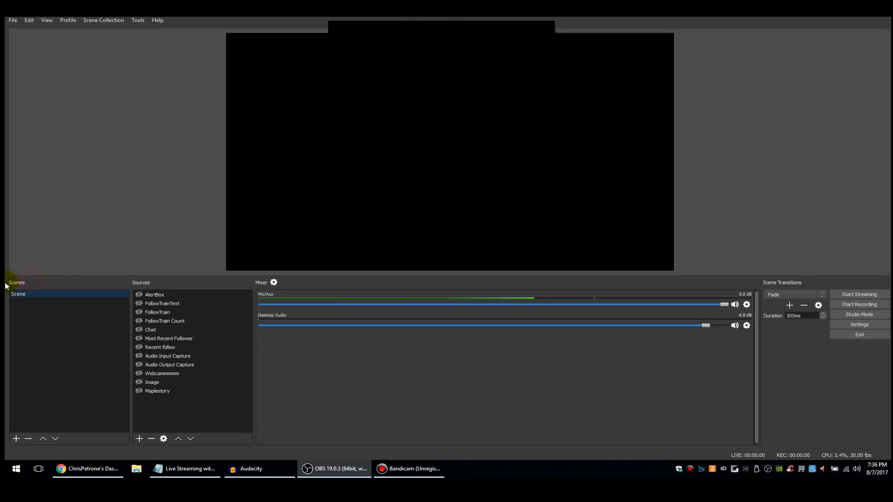
mouse_move(15, 439)
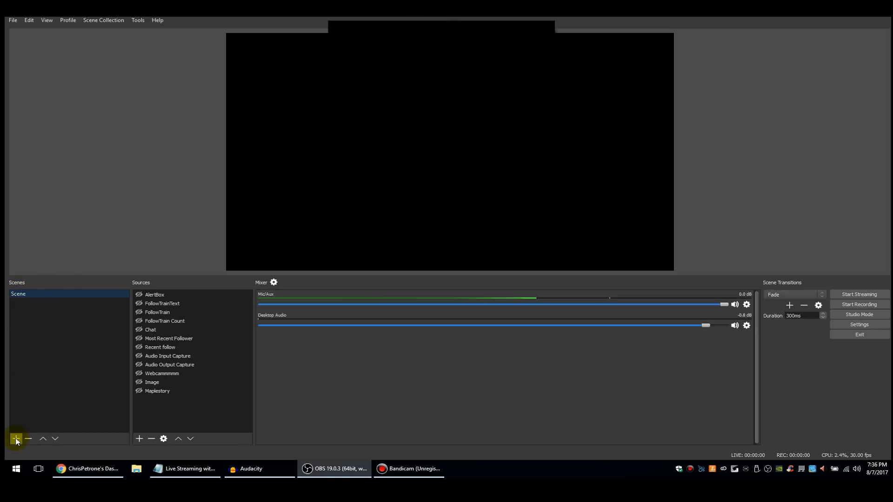
Step: Add a second scene named 'Scene 1'
left_click(15, 439)
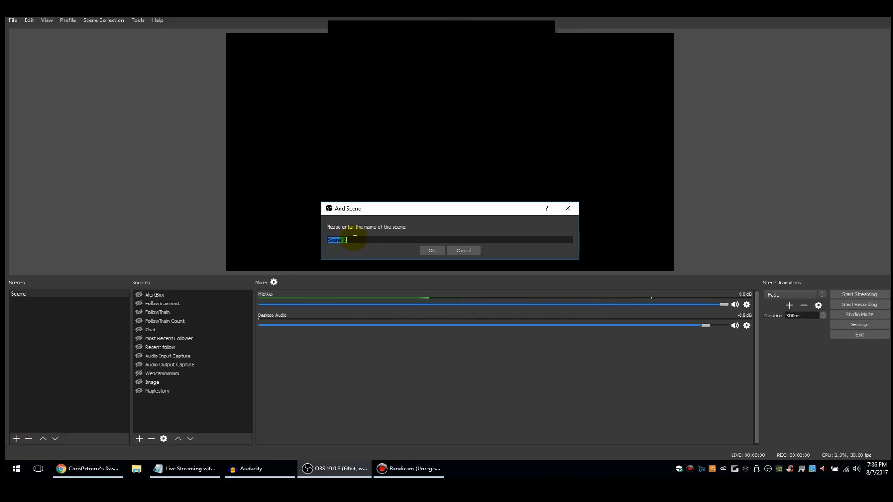
type("Sce")
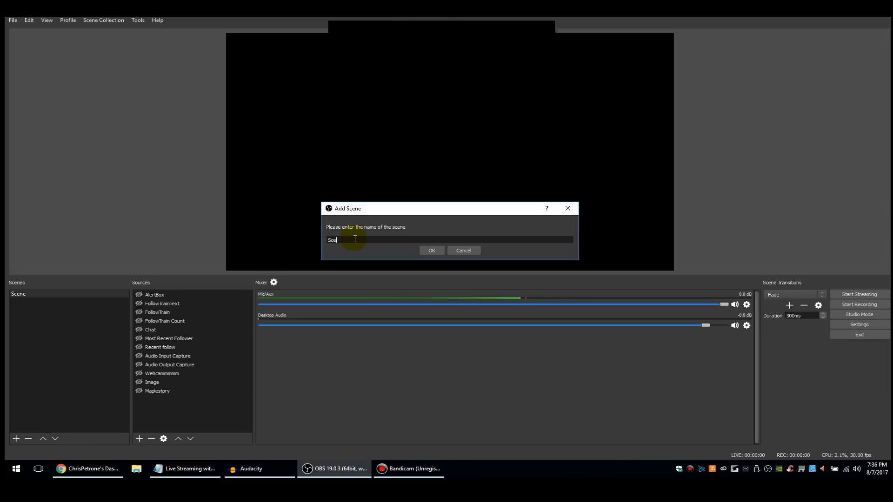
left_click(431, 251)
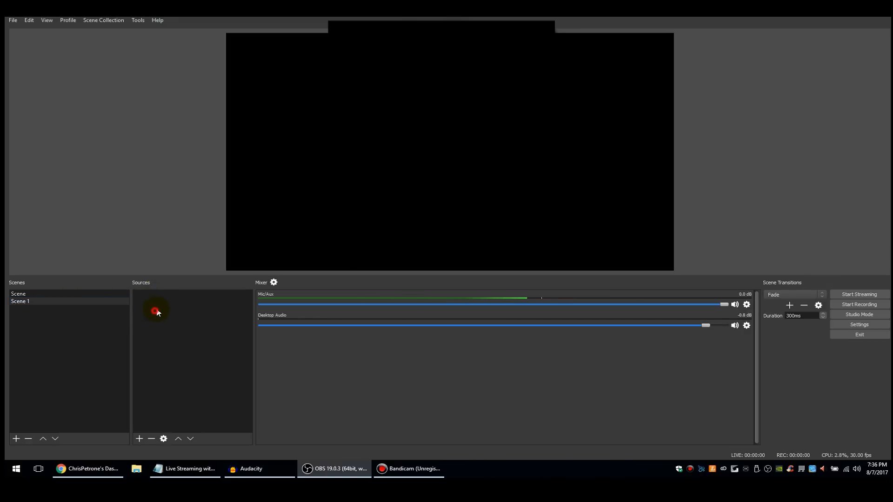
mouse_move(176, 346)
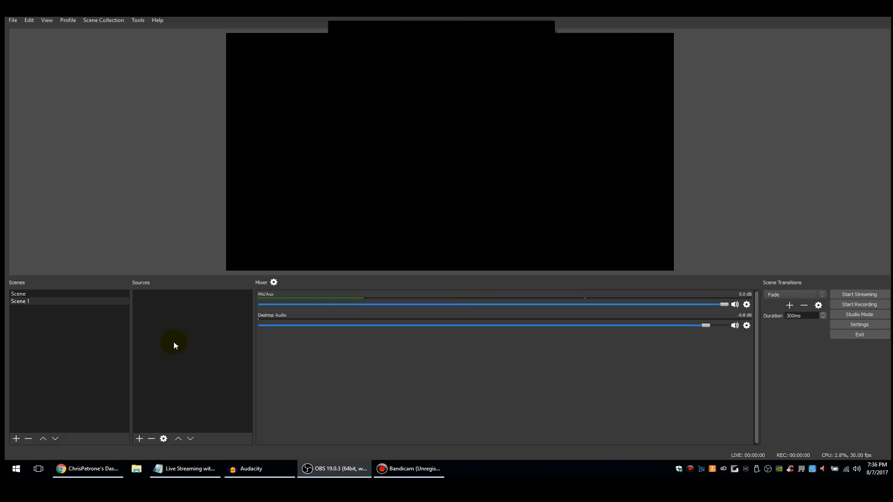
left_click(139, 438)
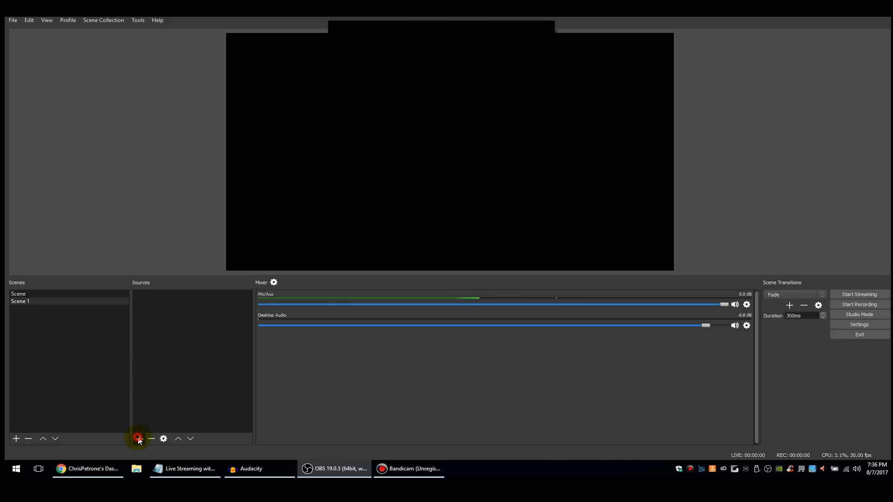
left_click(138, 438)
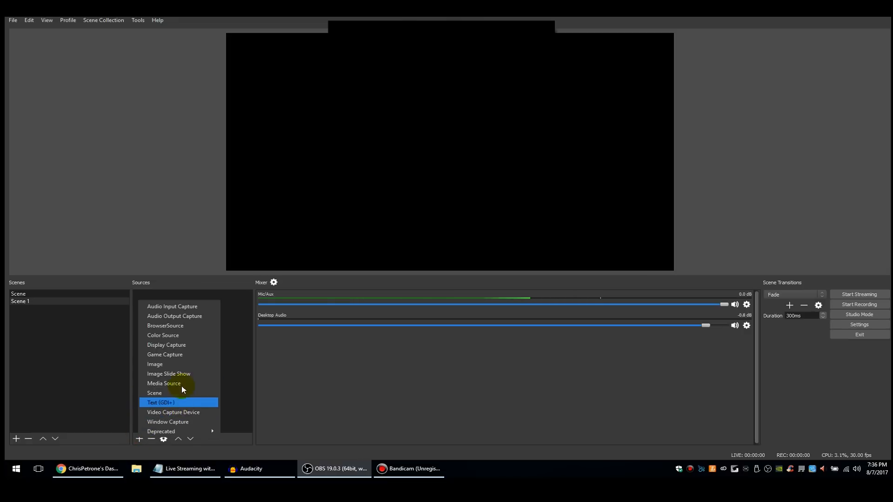
mouse_move(164, 354)
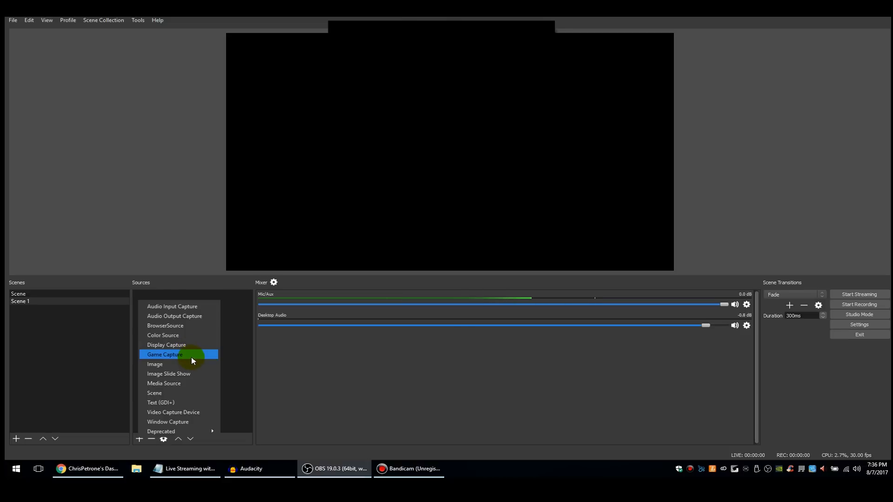
mouse_move(189, 354)
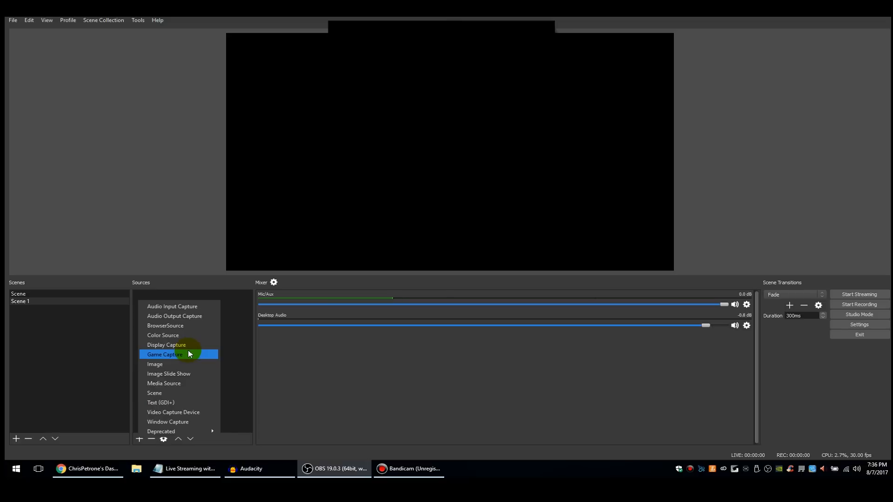
mouse_move(168, 422)
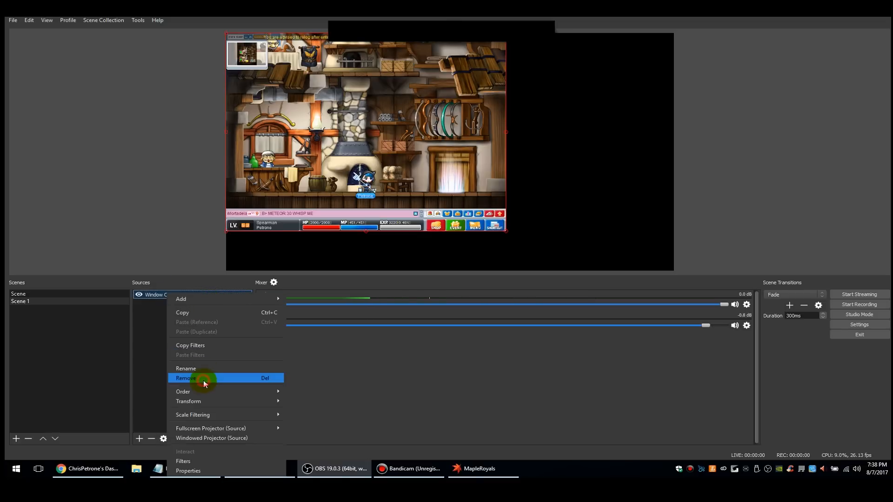
left_click(186, 379)
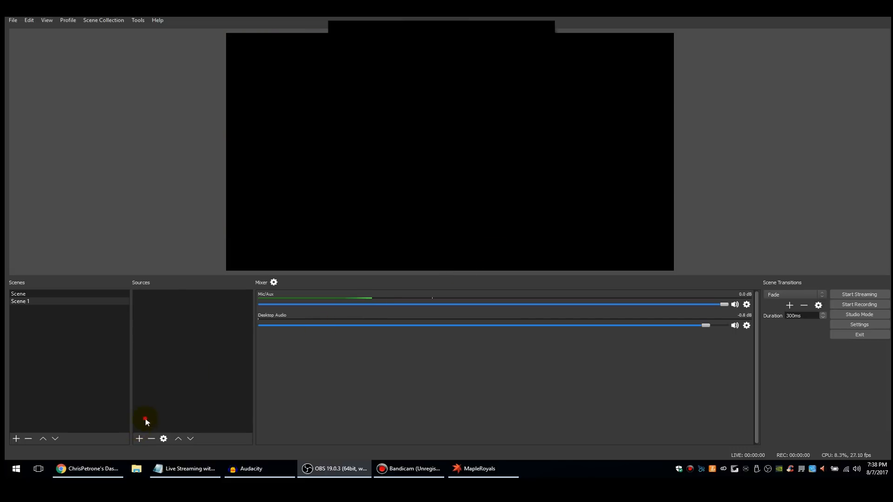
Step: Add a Window Capture source named 'Game' capturing the MapleRoyals window
left_click(482, 468)
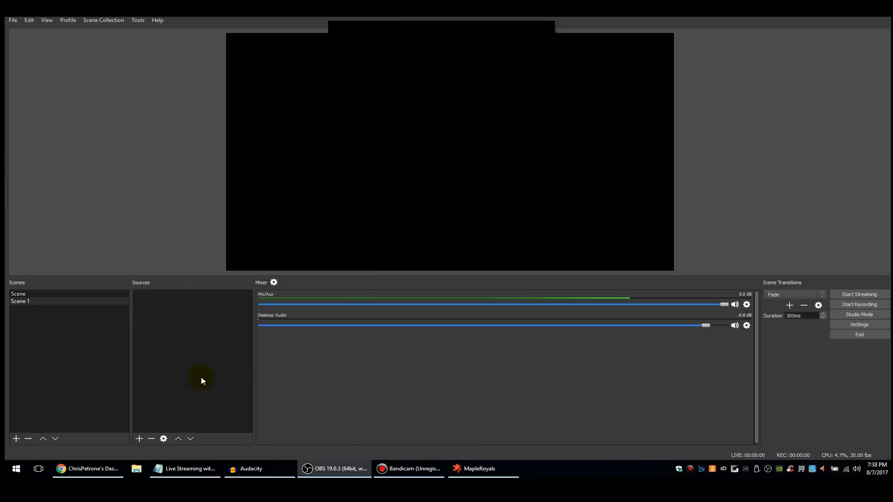
left_click(138, 438)
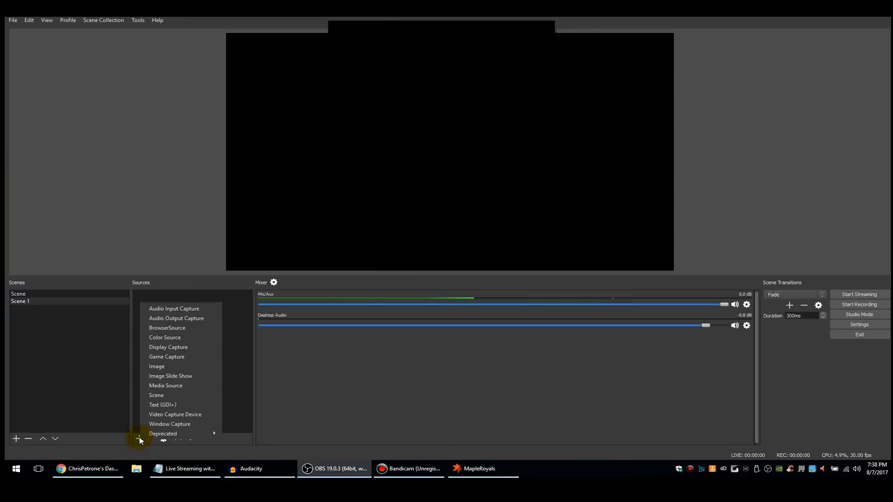
left_click(169, 425)
type("Game")
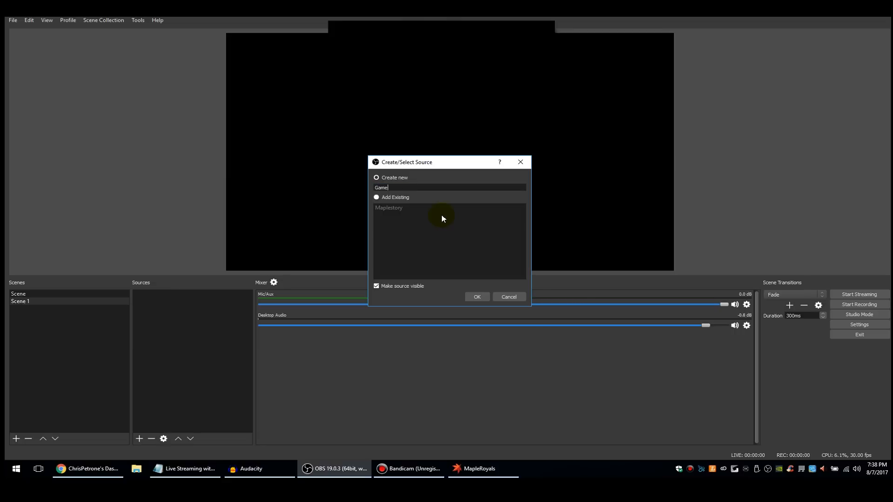
left_click(476, 297)
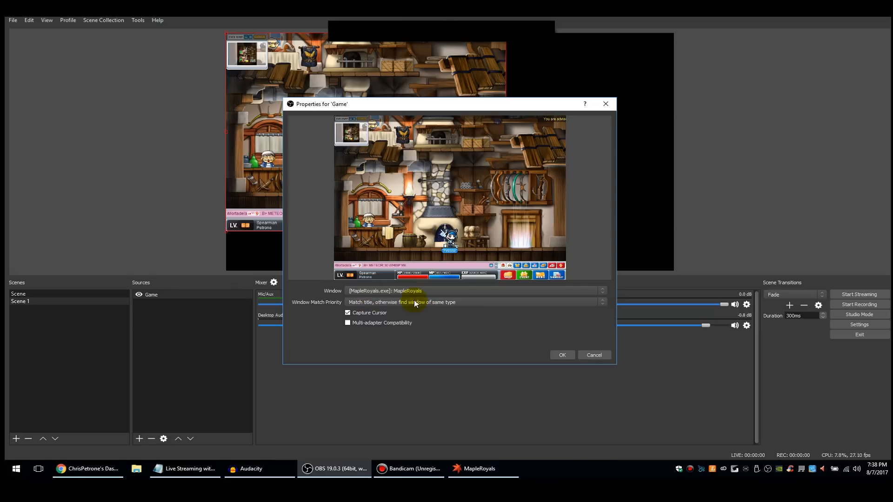
left_click(561, 354)
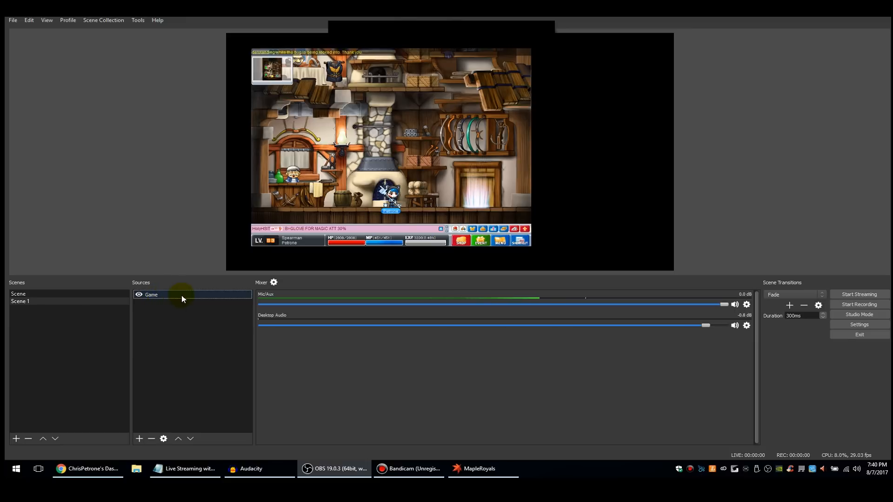
Step: Add a Video Capture Device source named 'Webcam' using the Logitech HD Pro Webcam C920
left_click(138, 438)
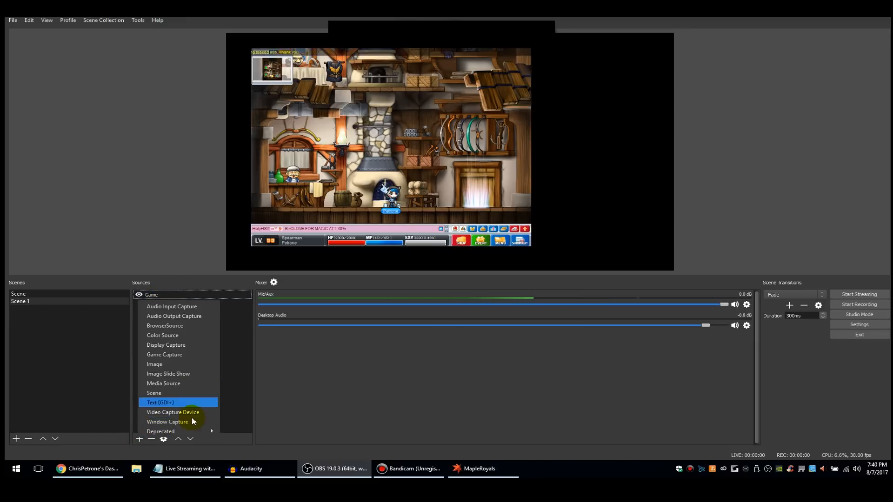
left_click(184, 414)
type("Webc")
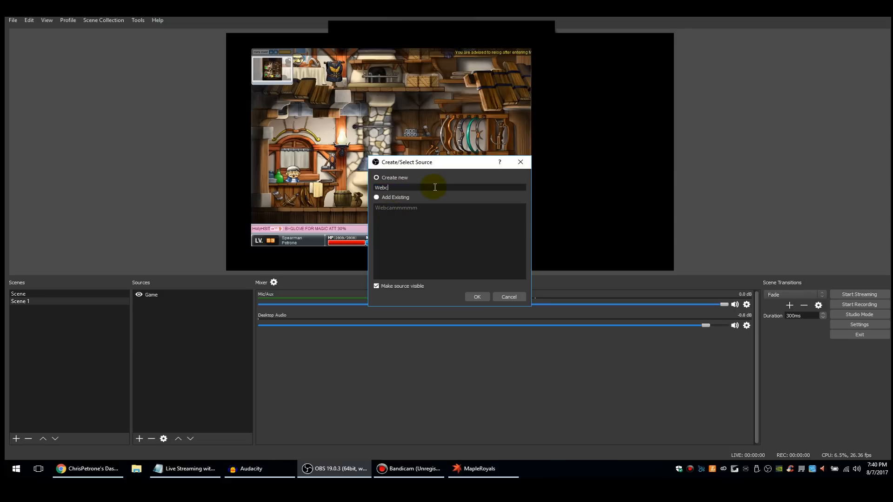
left_click(476, 297)
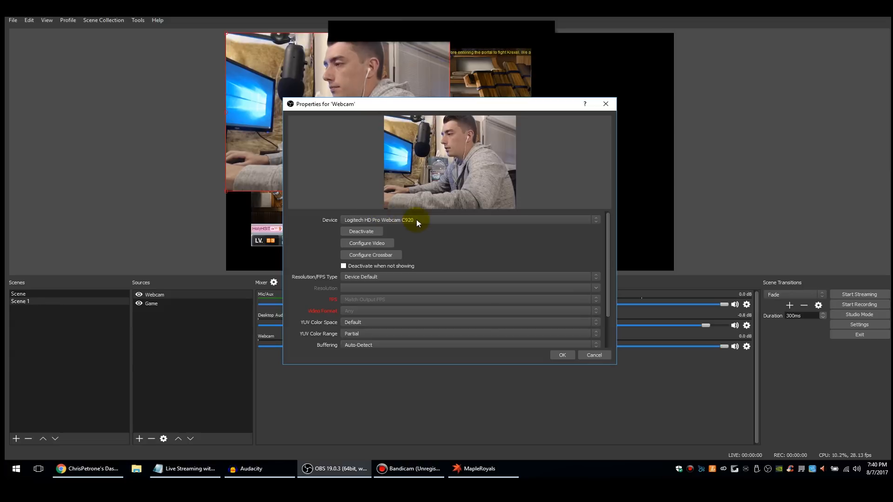
mouse_move(333, 222)
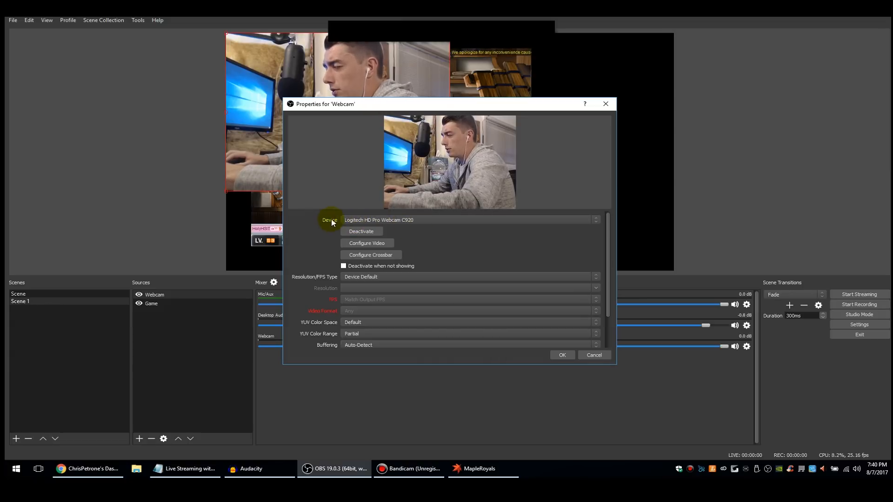
left_click(595, 220)
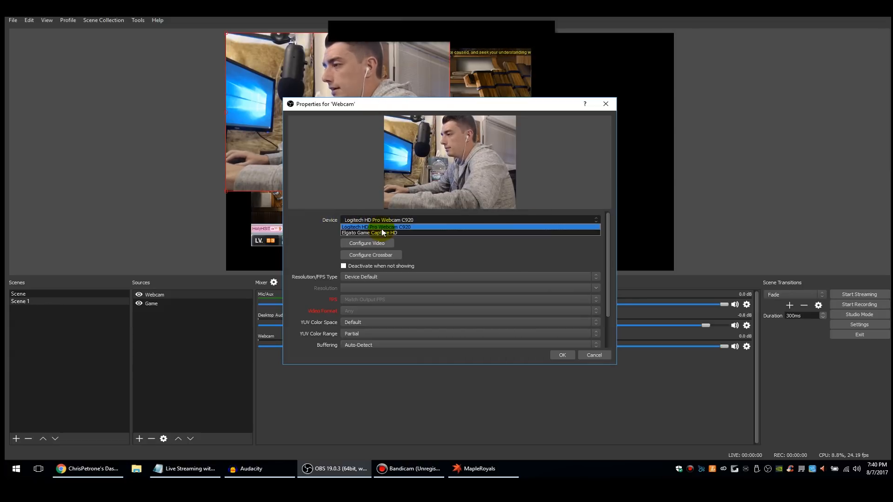
left_click(376, 227)
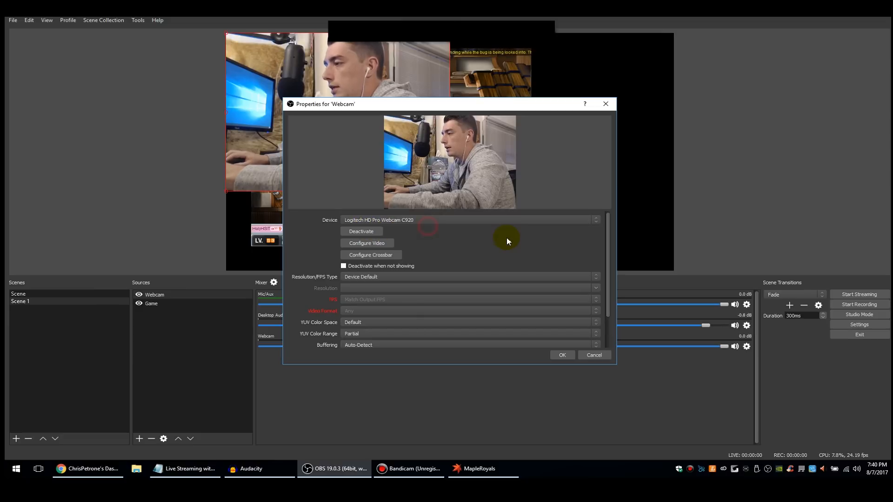
mouse_move(463, 172)
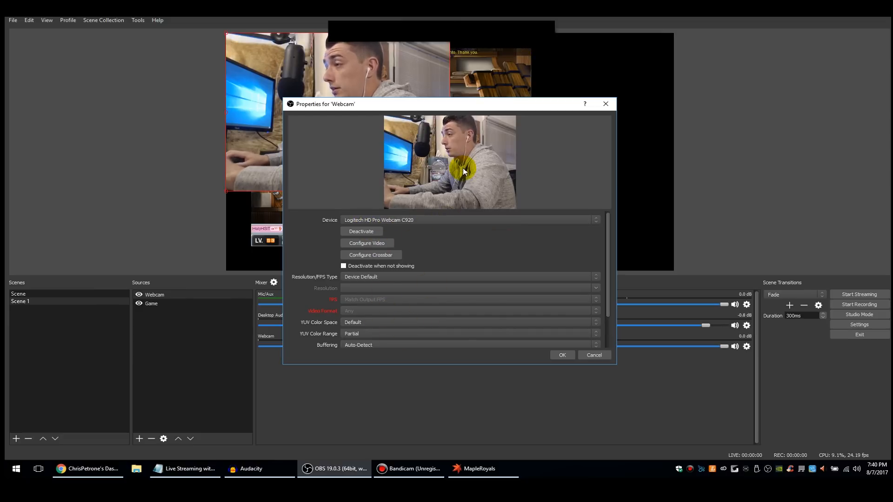
left_click(562, 355)
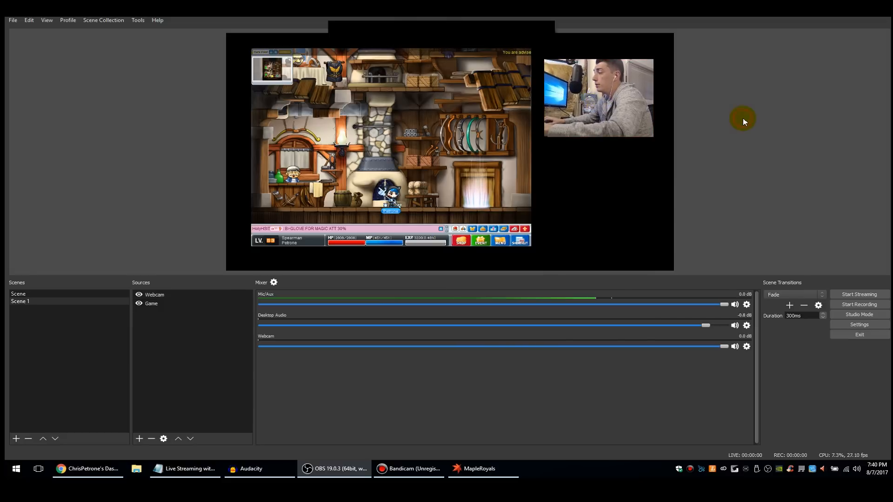
mouse_move(735, 119)
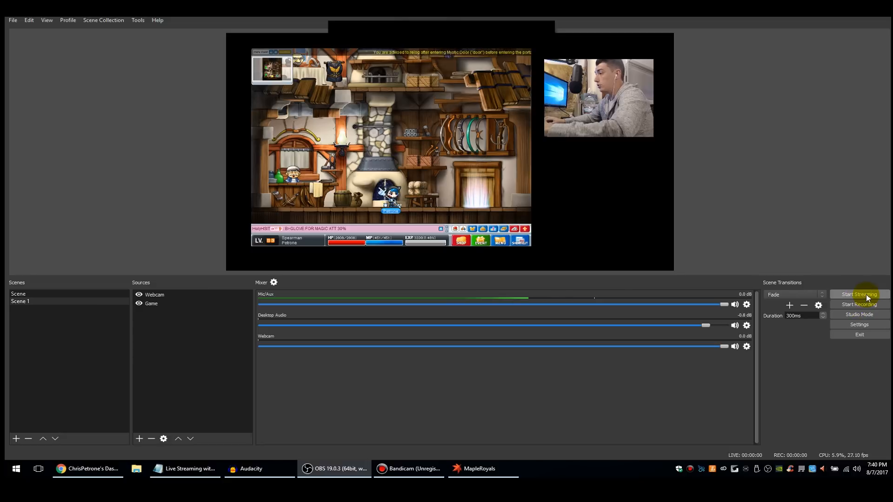
mouse_move(357, 133)
type("streamlabs.com")
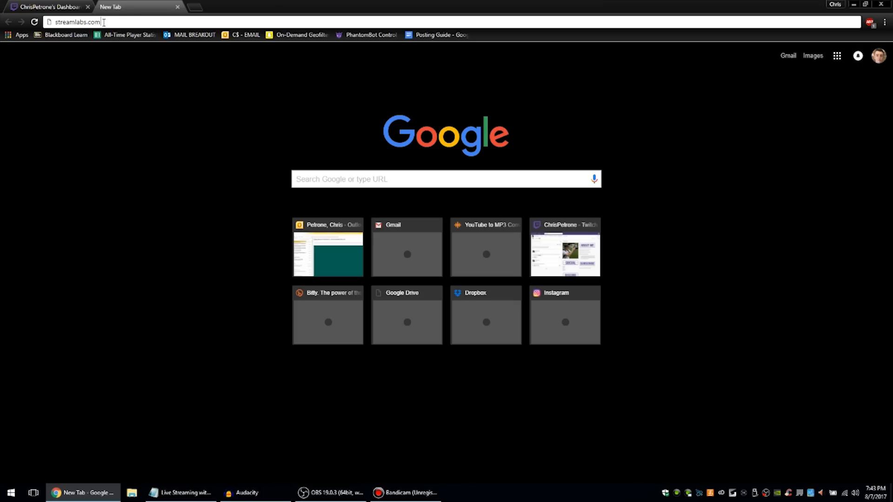
Step: Load streamlabs.com and log in through the Twitch account to reach the dashboard
key("Return")
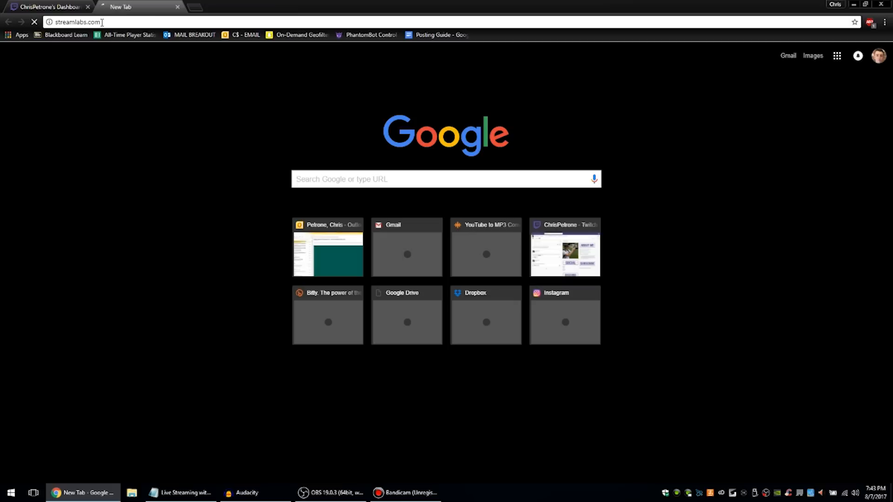
key("Return")
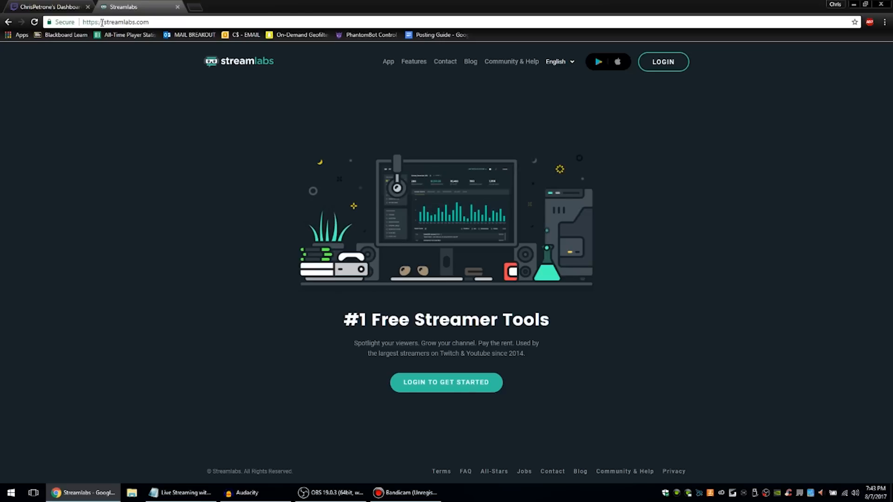
left_click(663, 61)
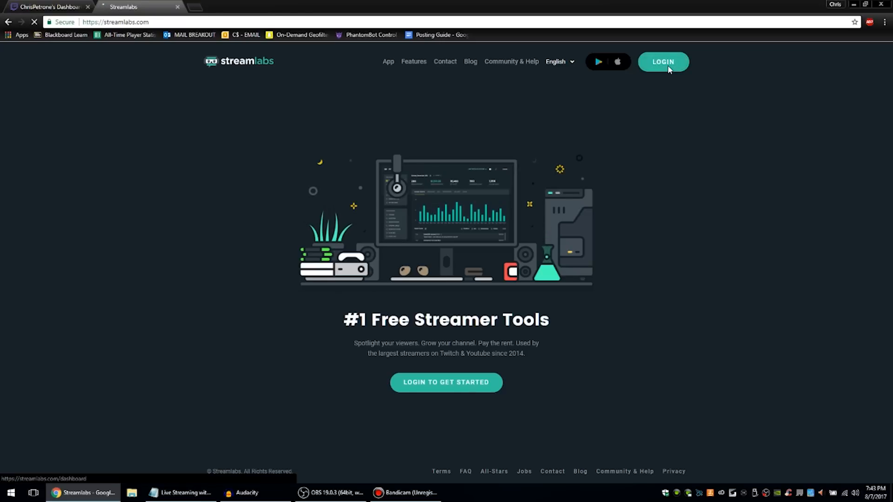
left_click(662, 62)
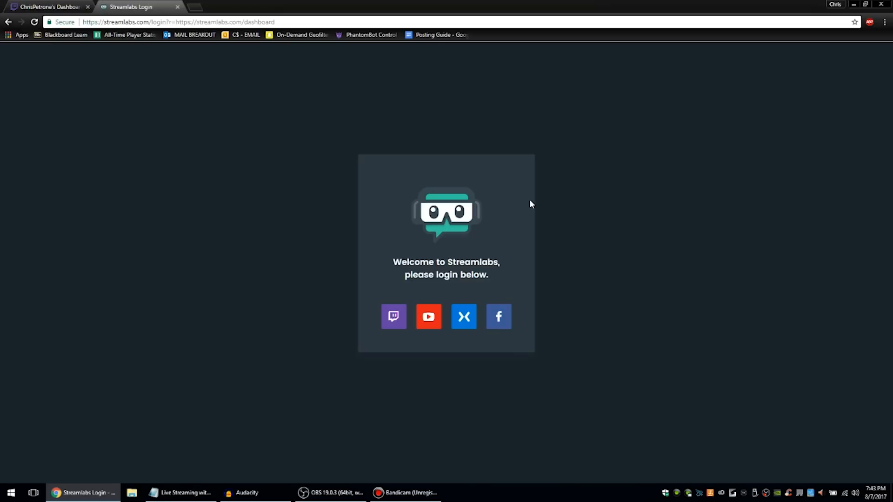
mouse_move(412, 308)
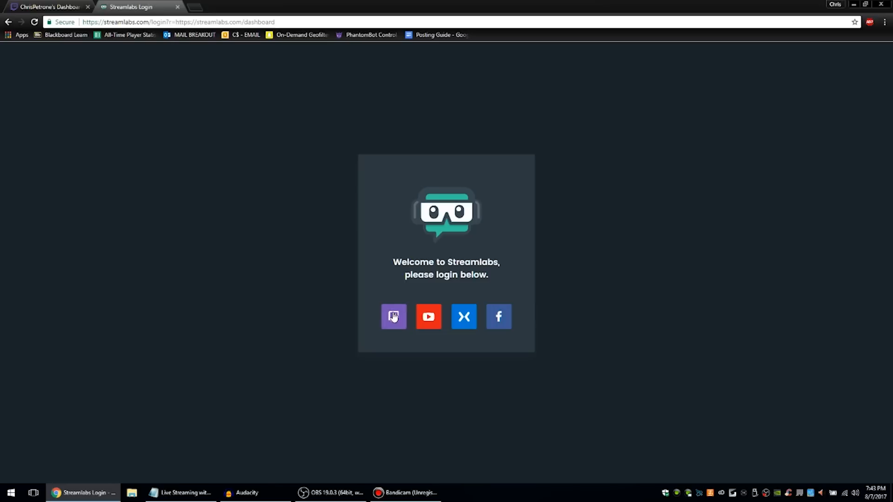
left_click(393, 316)
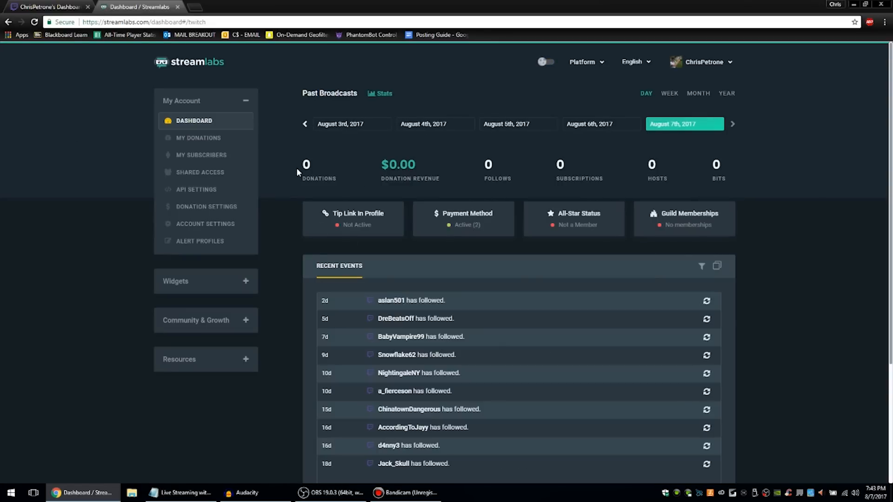
mouse_move(710, 165)
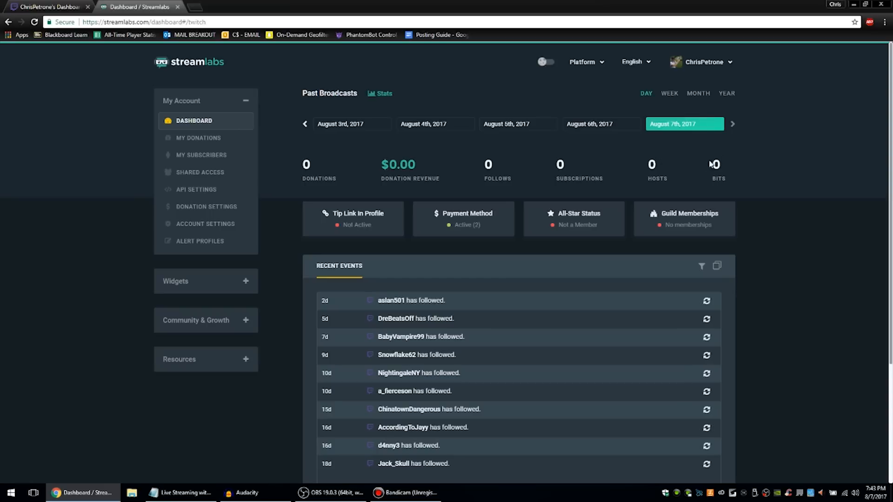
scroll("down", 3)
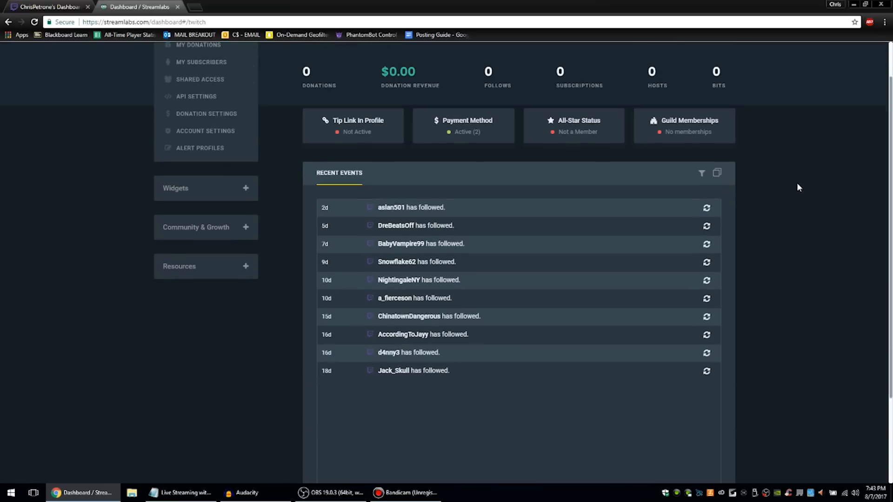
scroll("up", 3)
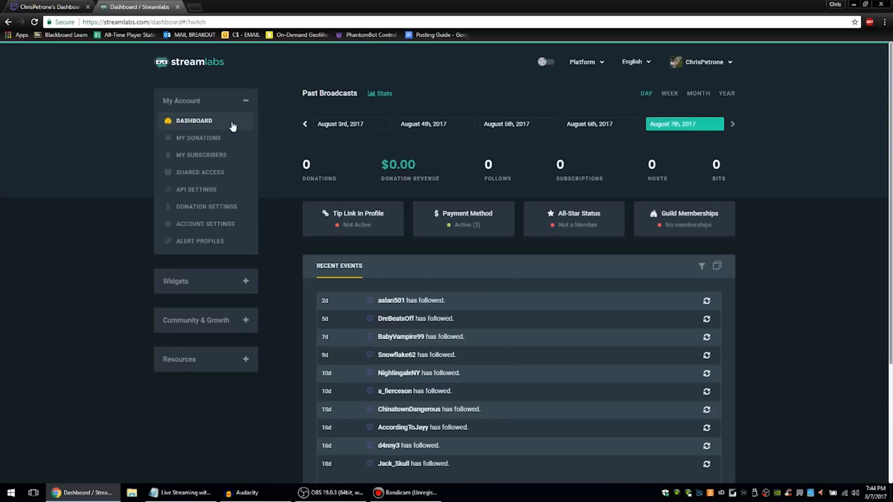
mouse_move(52, 151)
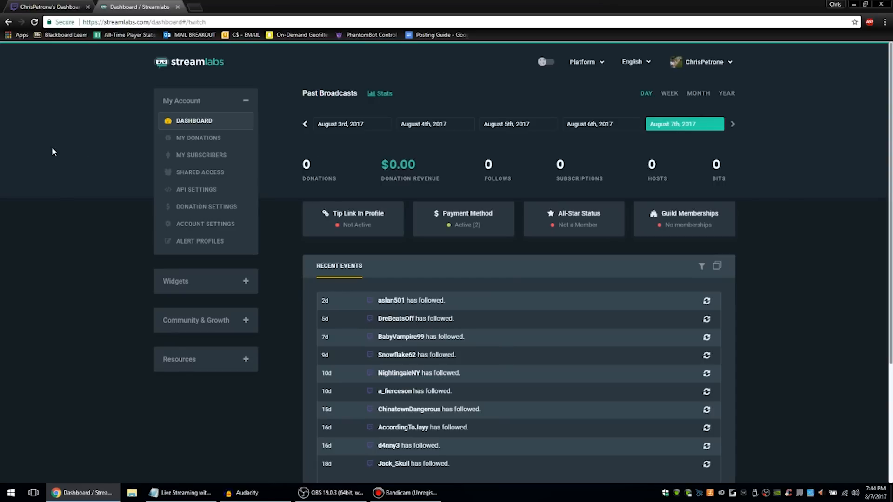
mouse_move(45, 188)
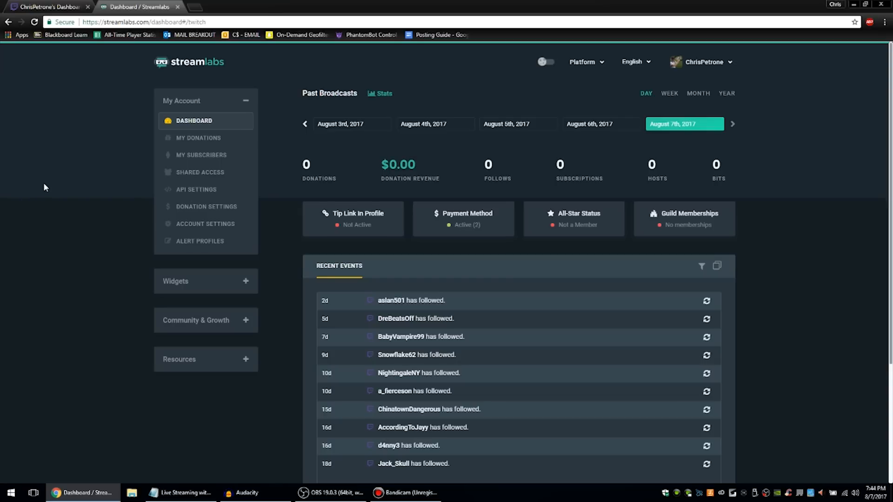
mouse_move(42, 179)
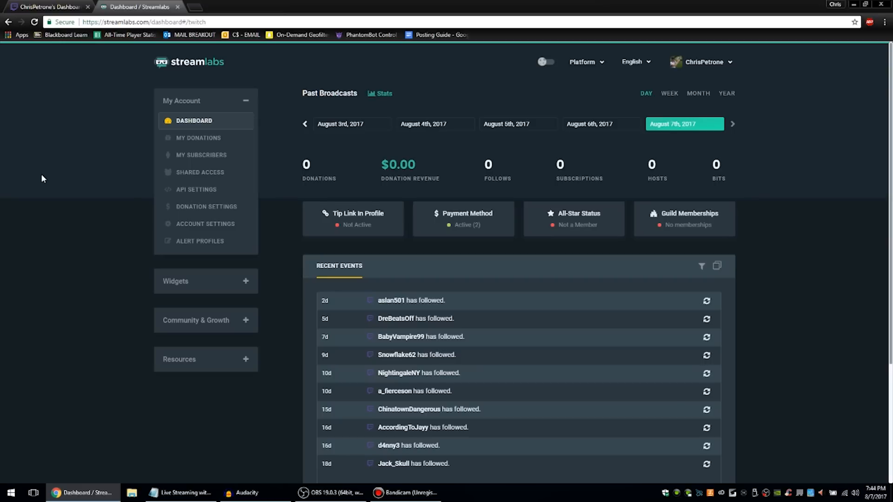
mouse_move(629, 215)
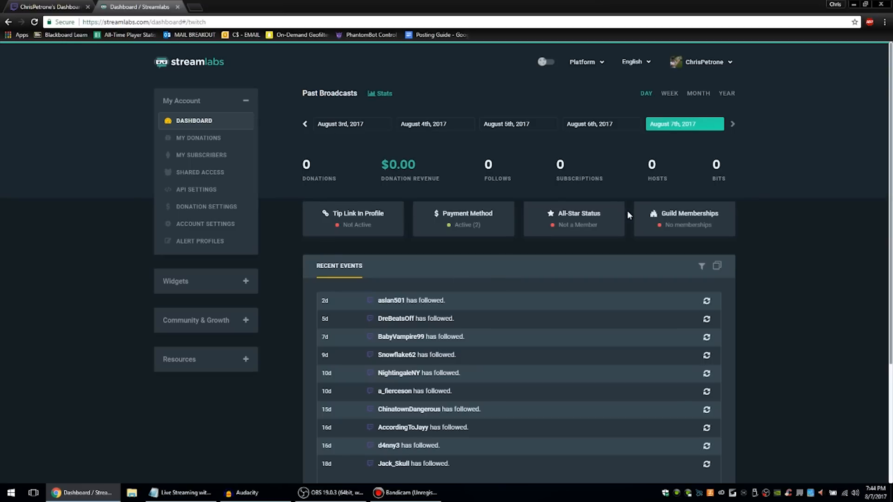
mouse_move(58, 222)
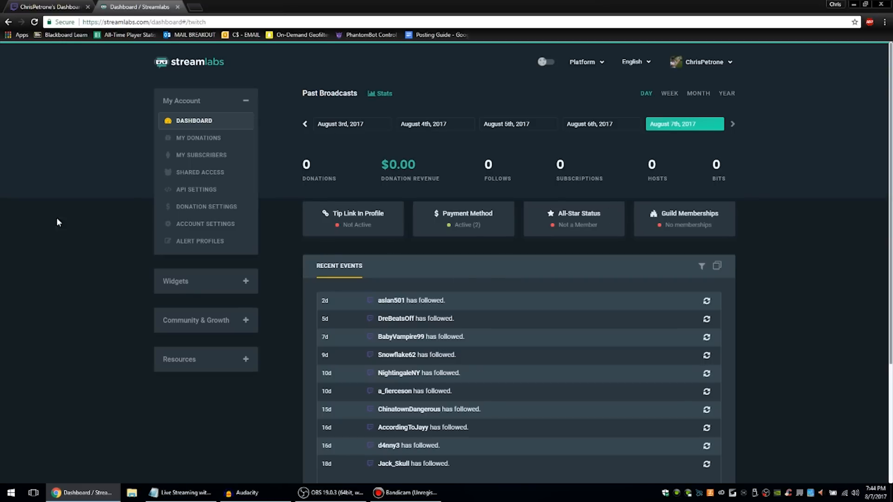
mouse_move(206, 206)
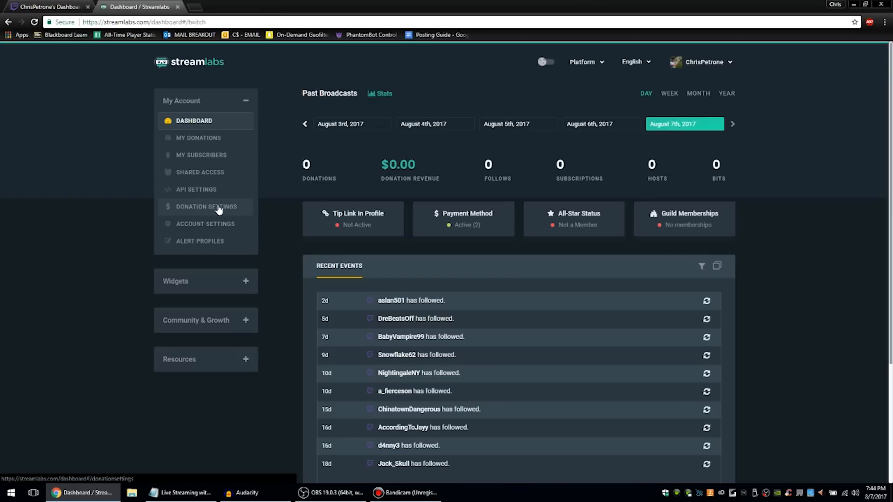
mouse_move(209, 291)
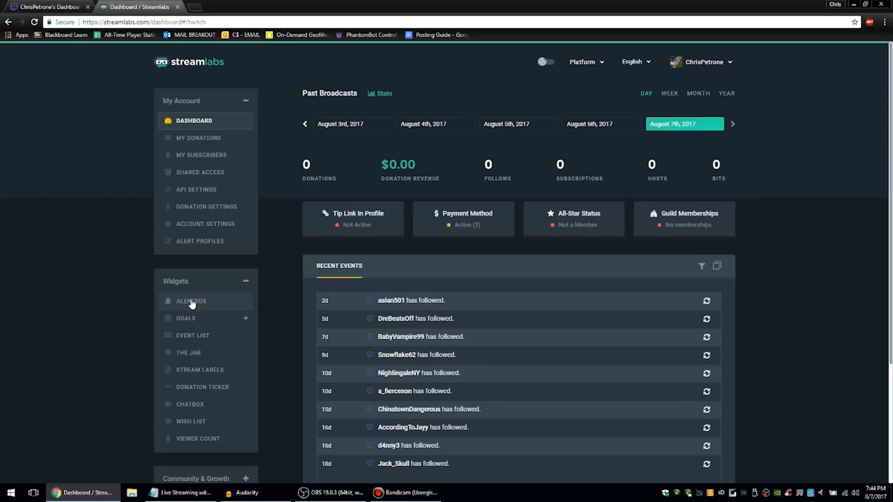
Step: Reach the Chat Box widget settings page from the Widgets list
scroll("down", 3)
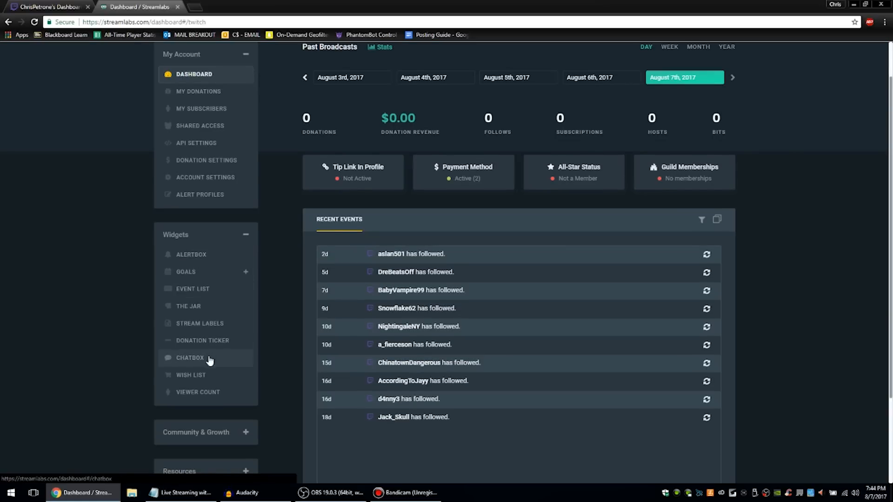
left_click(190, 357)
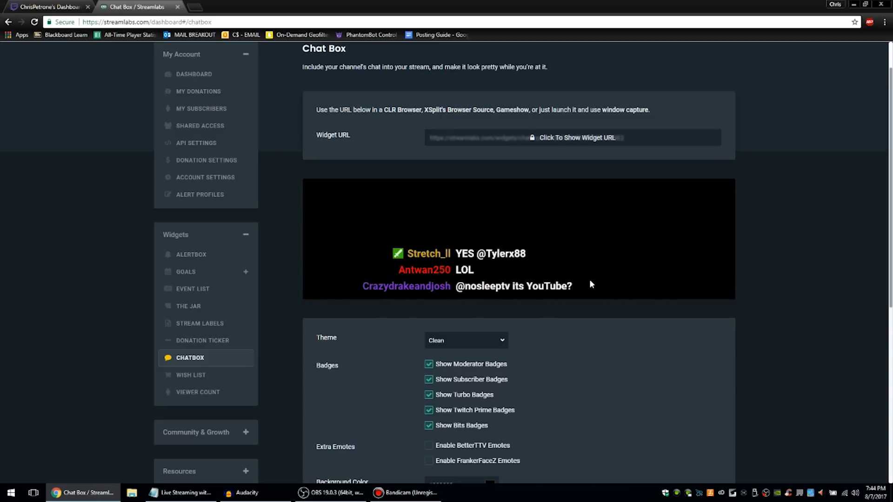
scroll("down", 3)
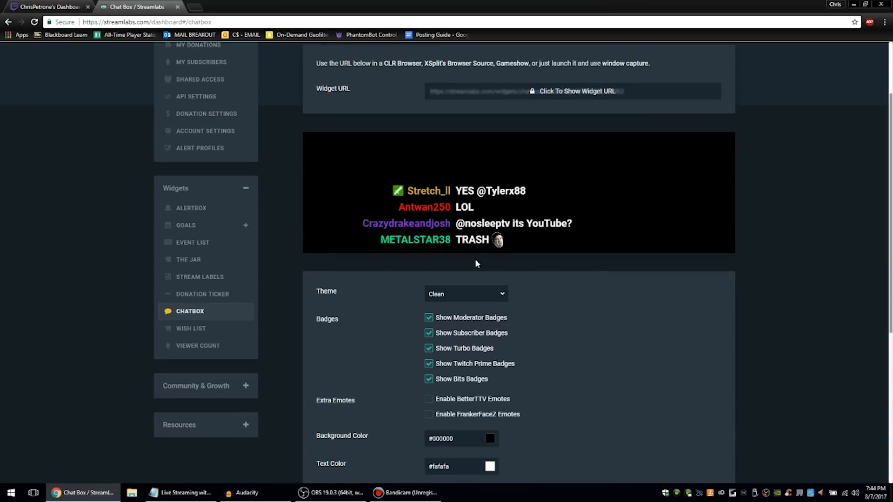
scroll("down", 3)
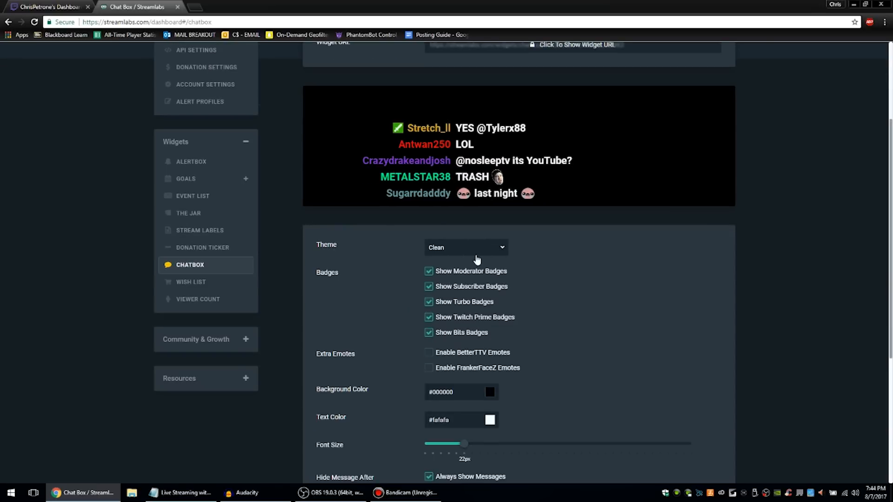
Step: Preview the Twitch and Boxed chat themes, then leave the theme on Clean
left_click(465, 247)
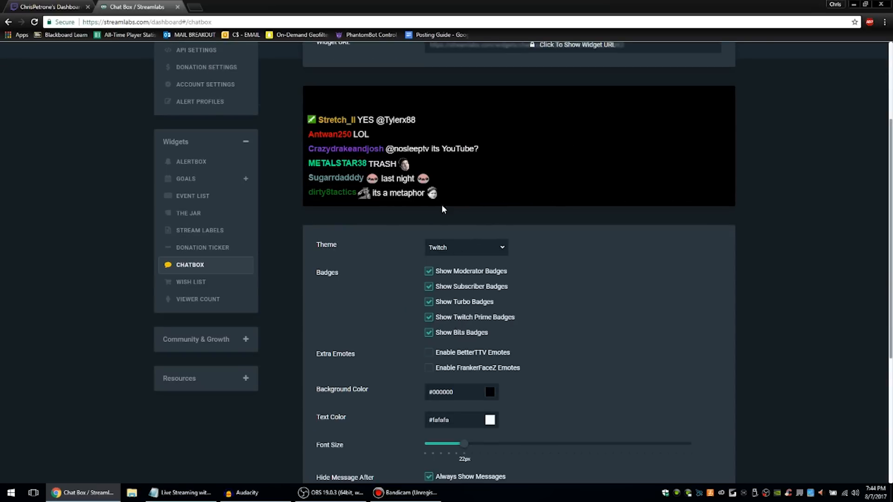
left_click(465, 248)
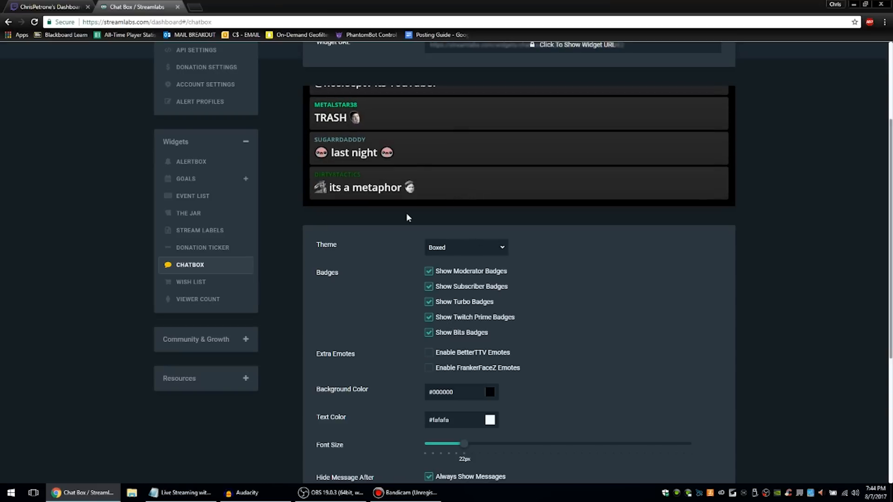
left_click(465, 247)
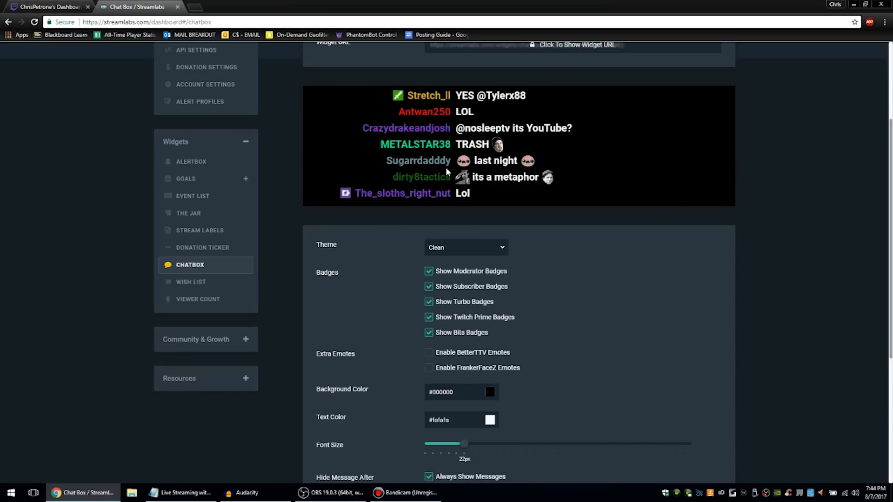
scroll("down", 3)
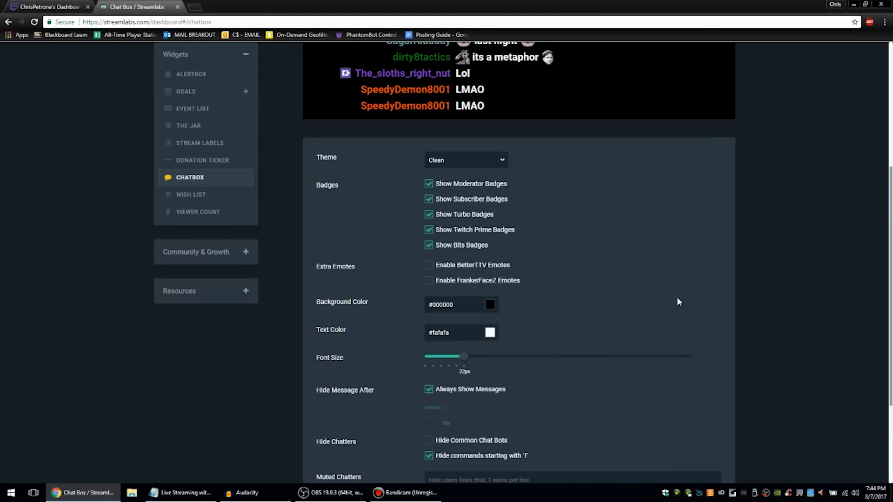
scroll("up", 3)
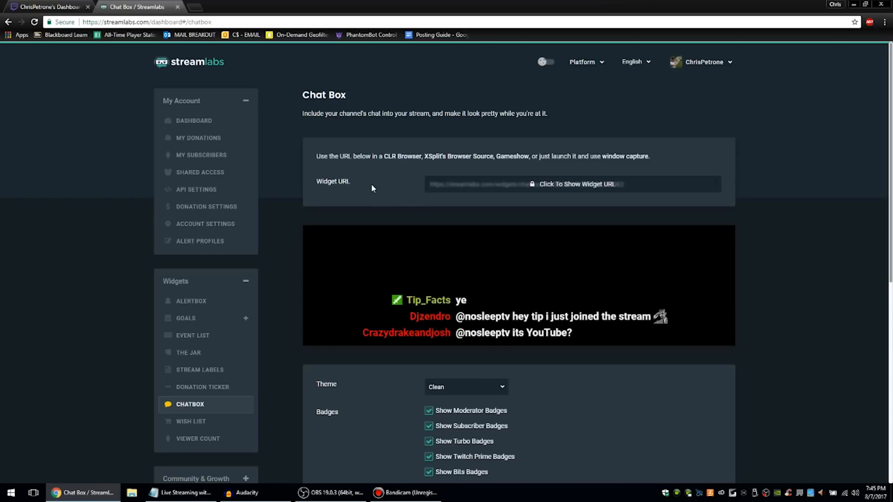
mouse_move(550, 189)
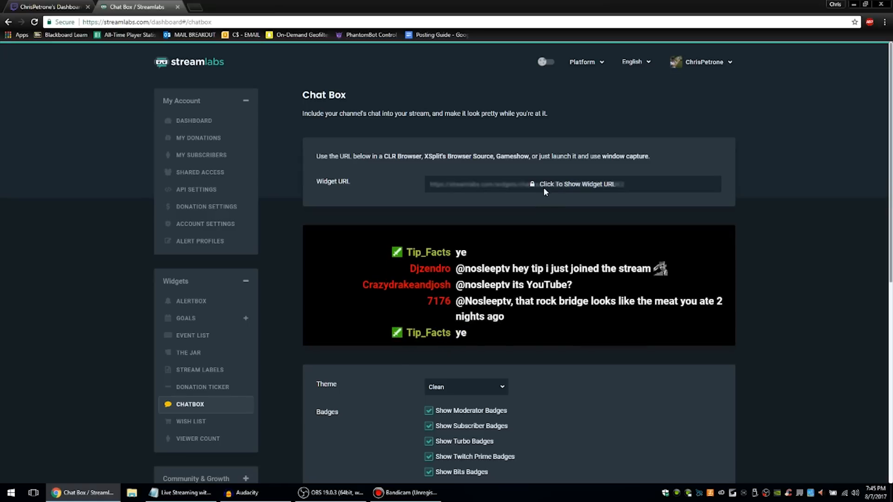
Step: Reveal the Chat Box widget URL, then bring OBS Studio back to the front
left_click(577, 185)
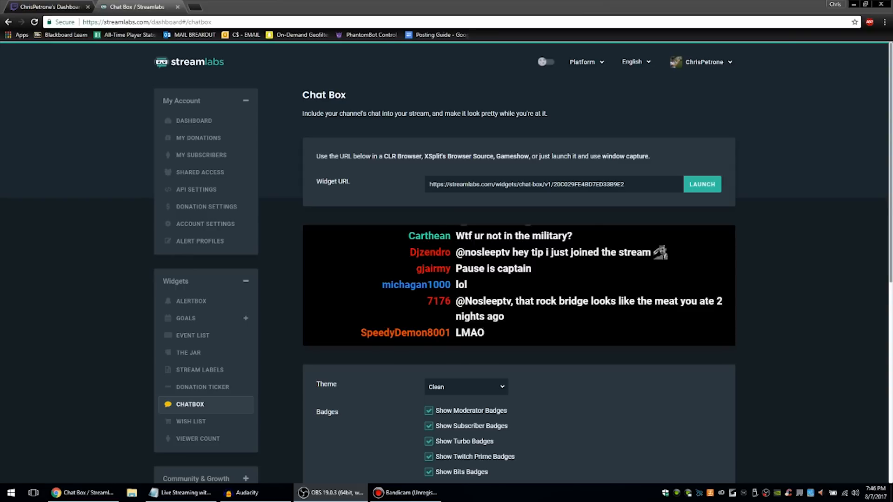
left_click(332, 493)
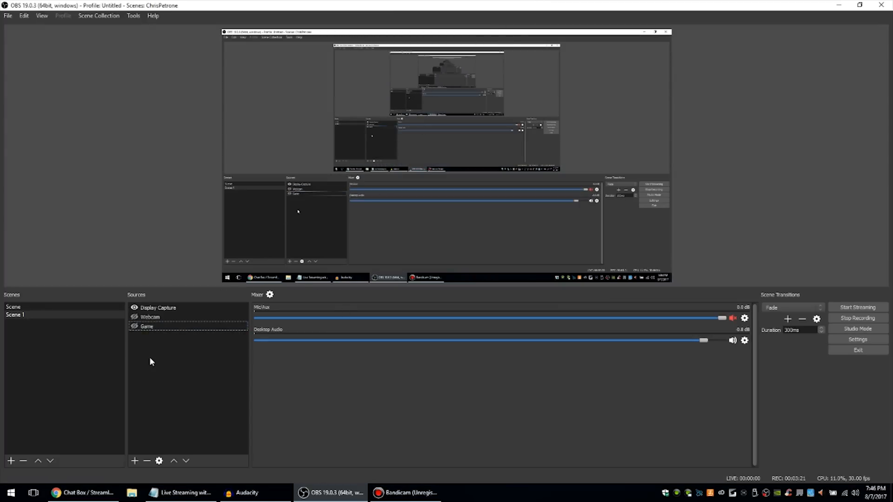
Step: Add a Browser Source named 'Chat Box' to Scene 1's source list
left_click(134, 460)
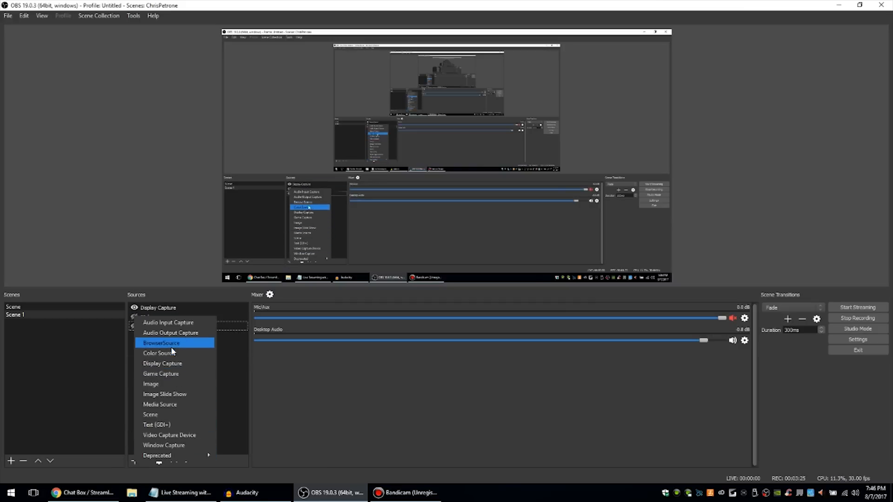
left_click(161, 344)
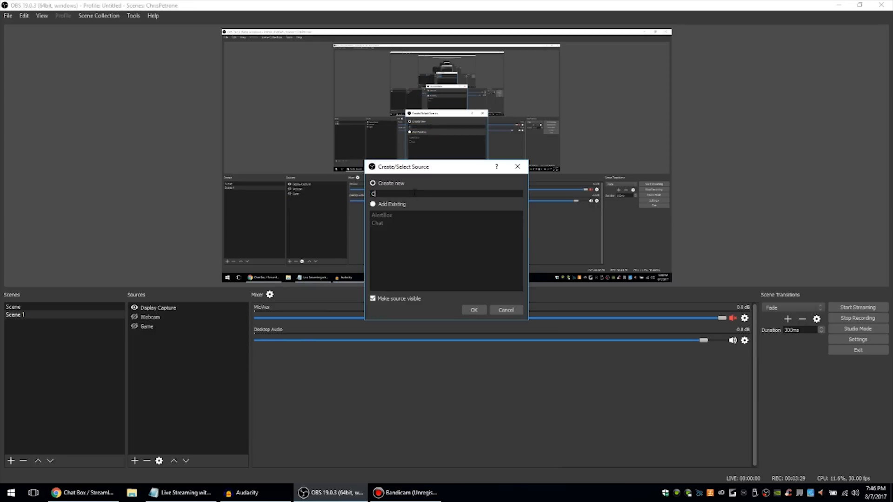
type("Chat Box")
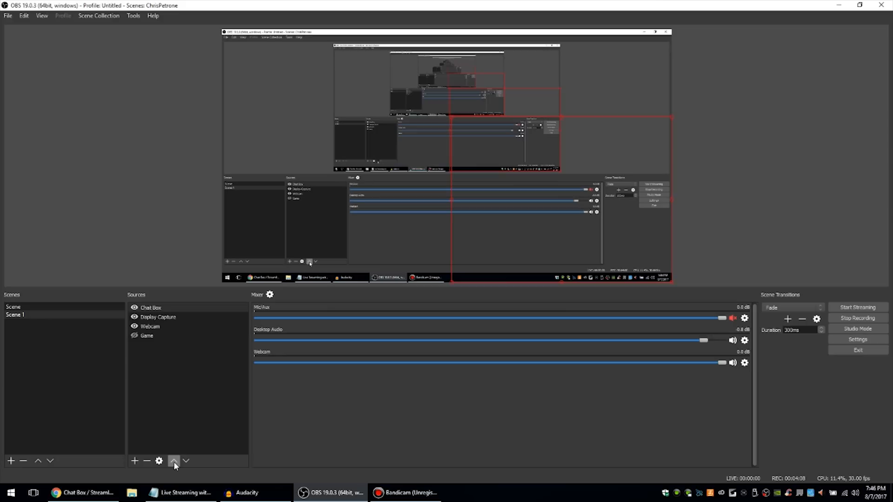
Step: Move Webcam above Display Capture in the source order, then return to the Streamlabs page
left_click(174, 461)
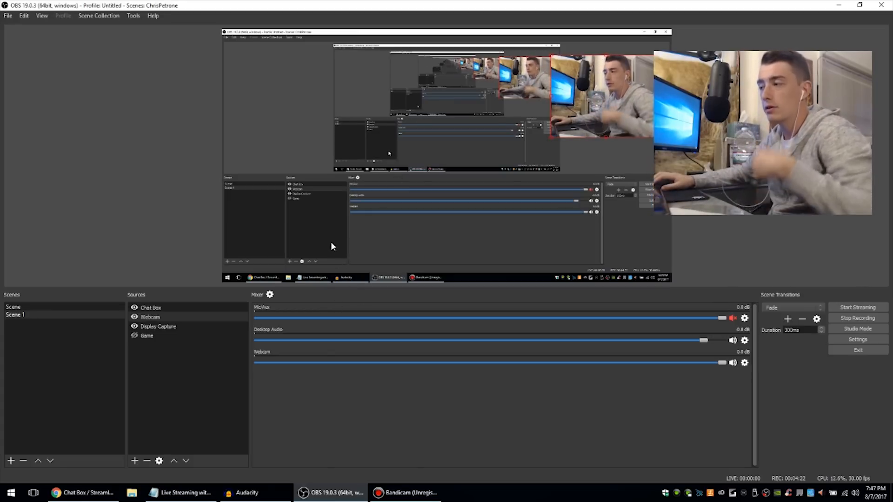
left_click(83, 493)
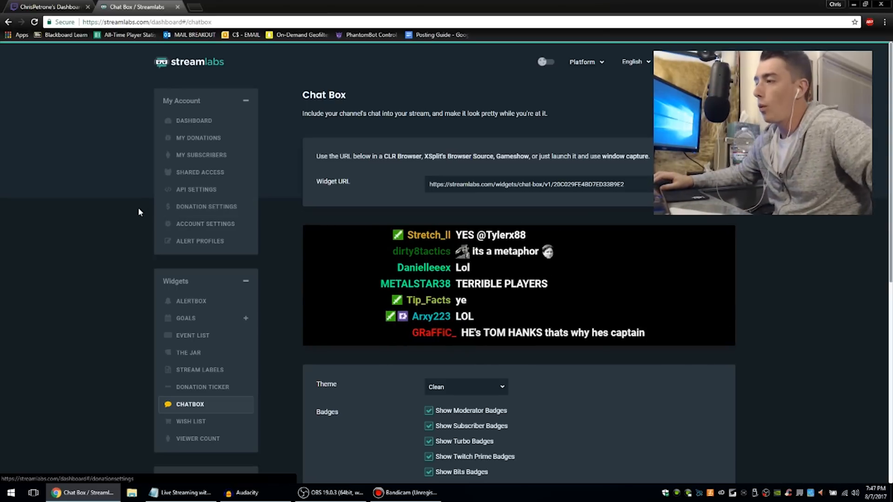
Step: Review the live Chat Box widget against the OBS scene, then switch to the Twitch dashboard
scroll("down", 3)
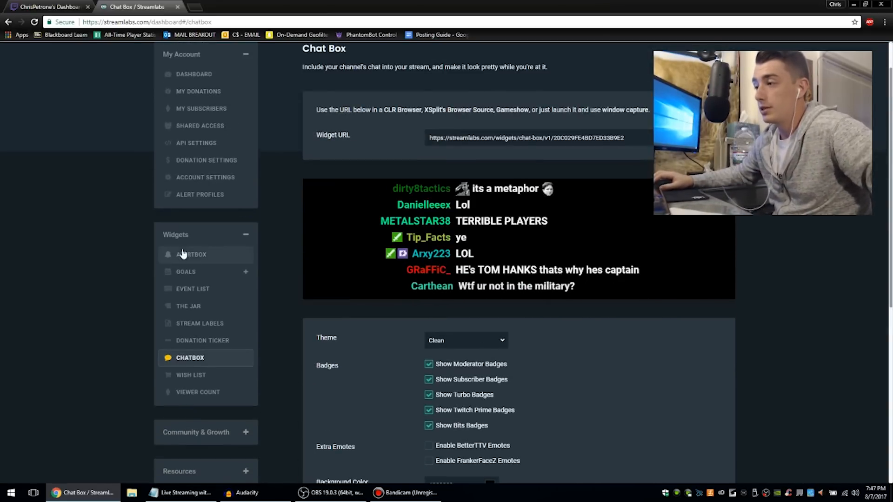
scroll("up", 3)
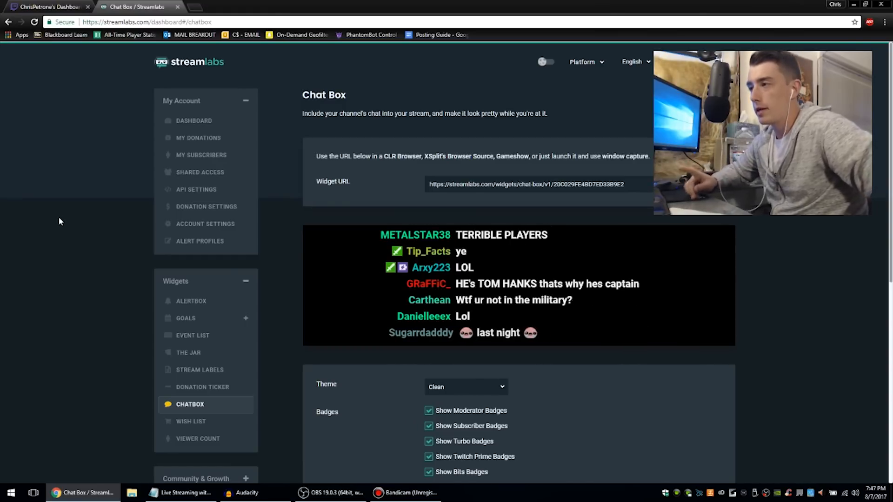
left_click(331, 493)
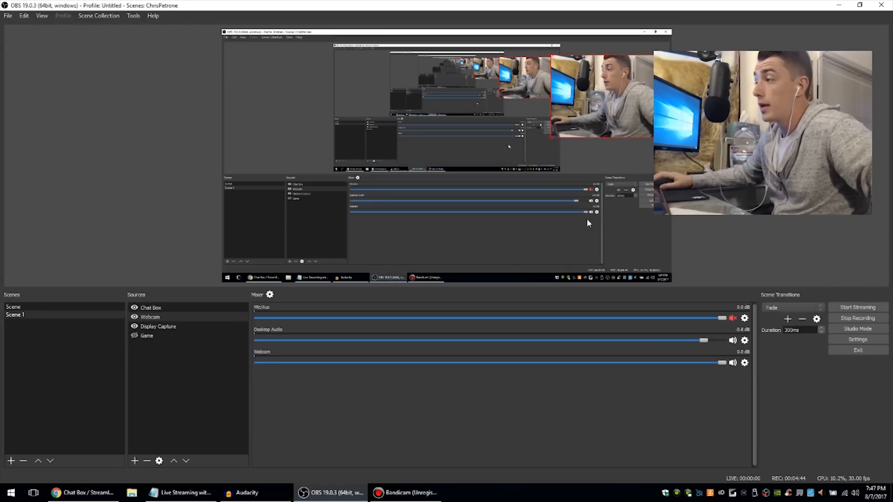
left_click(158, 327)
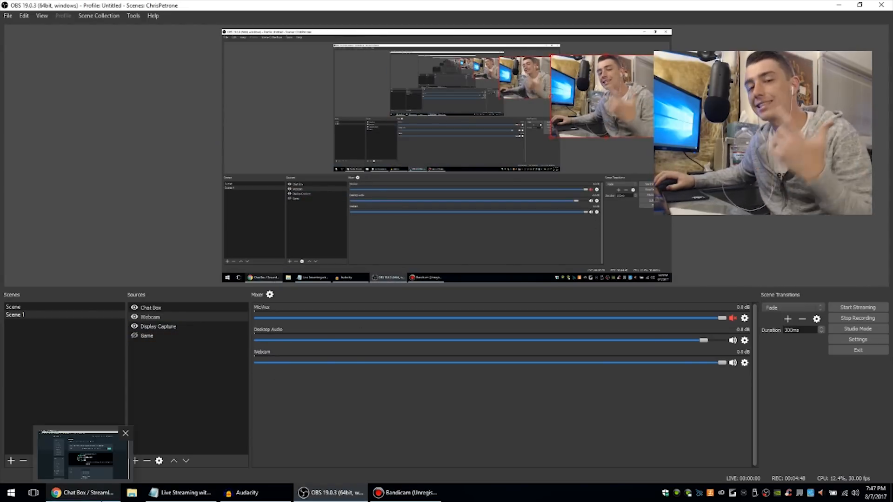
left_click(83, 493)
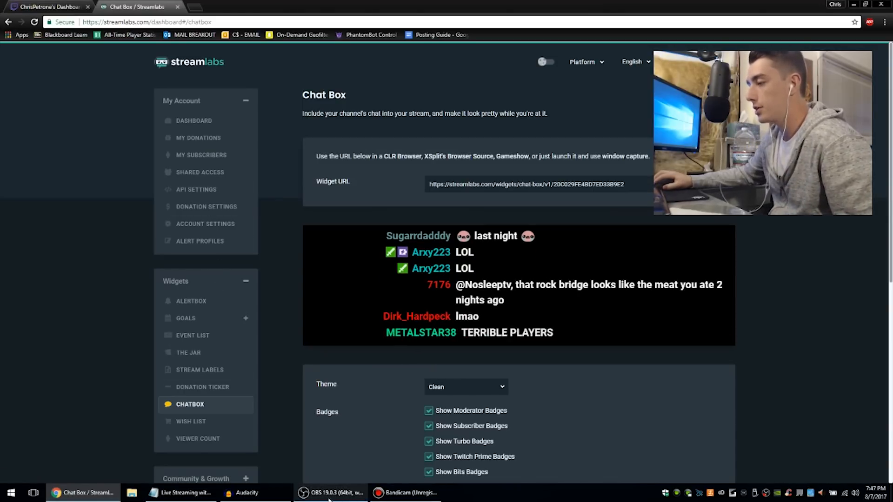
left_click(331, 493)
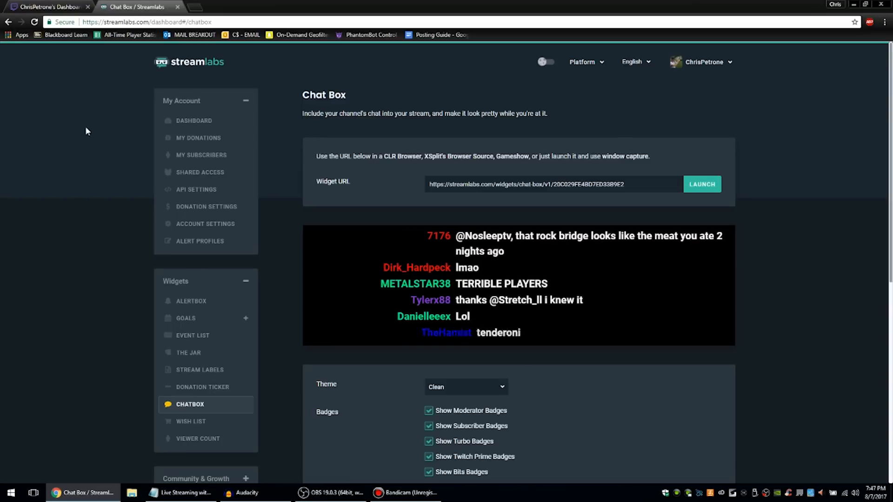
left_click(49, 6)
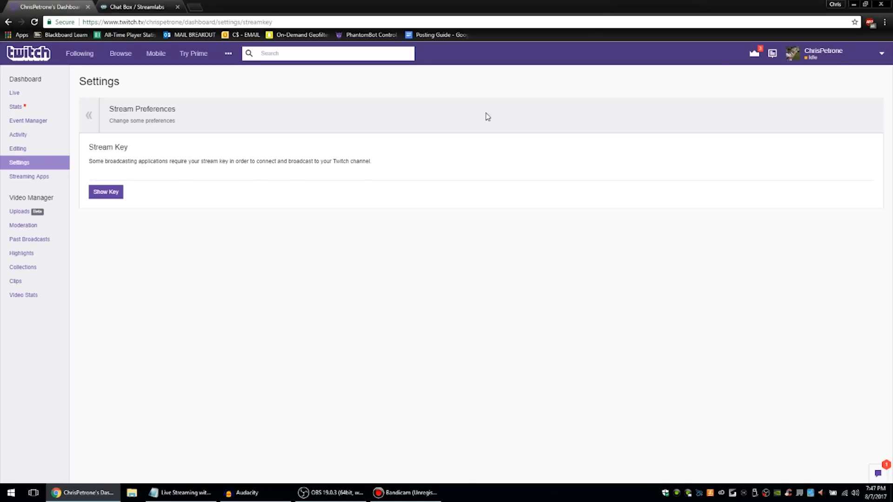
Step: Edit the broadcast info on the channel page, choosing Stardew Valley as the game
left_click(823, 53)
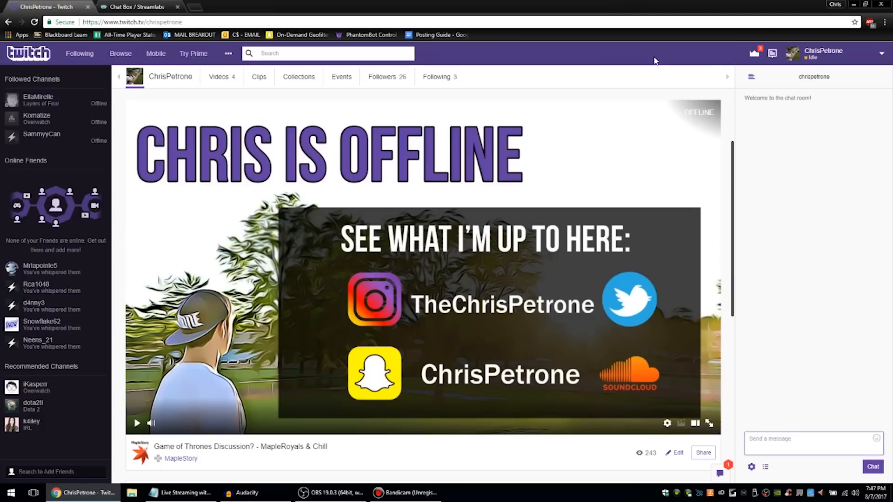
scroll("down", 3)
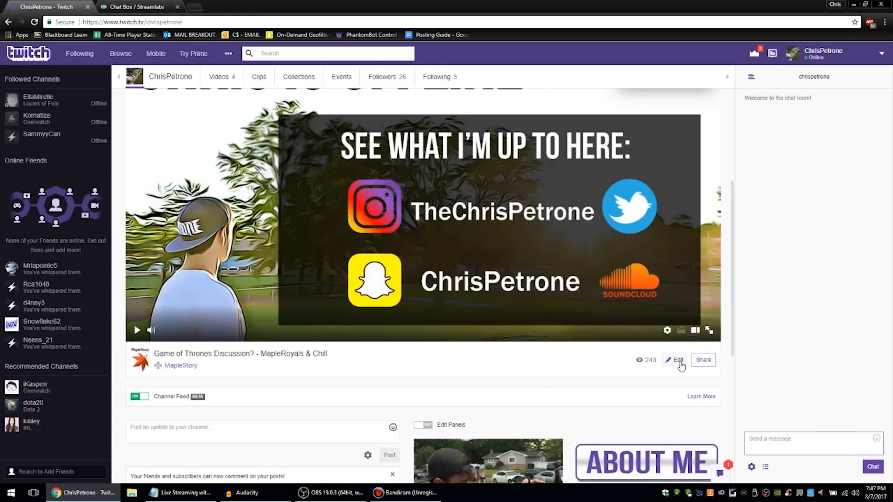
left_click(678, 360)
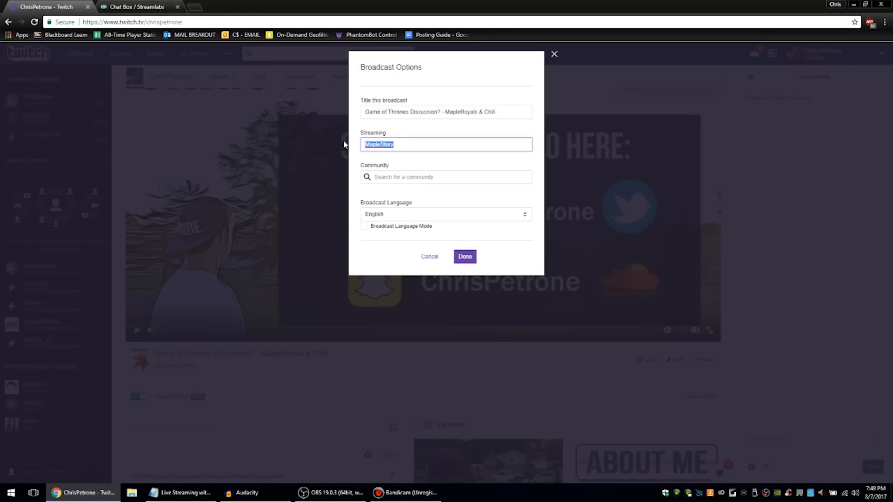
type("Stardew Valley")
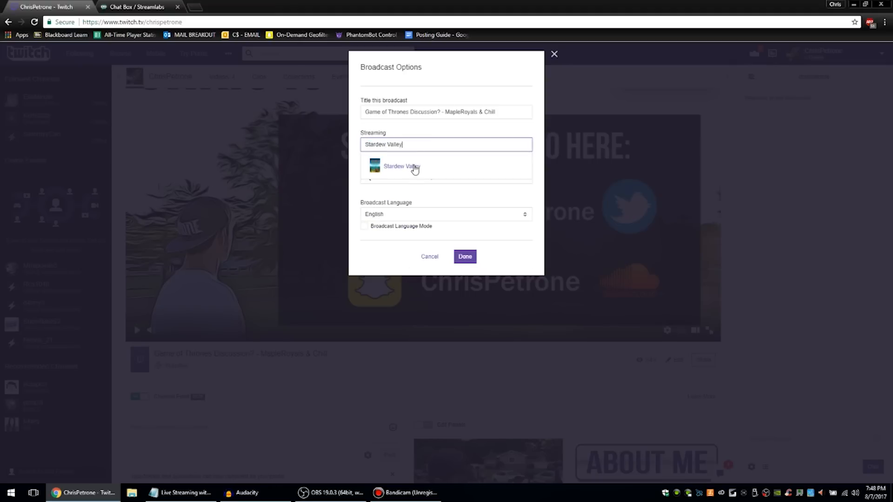
left_click(399, 166)
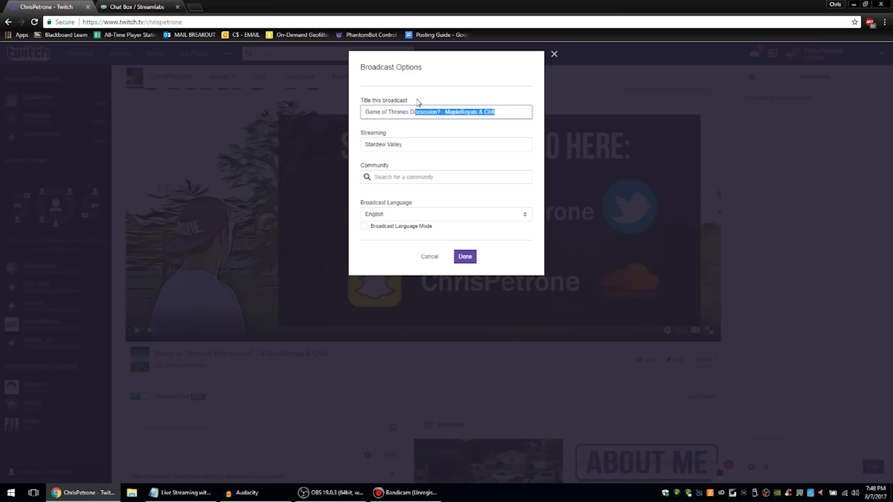
Step: Enter the title '1st Time Playing Stardew Valley' and try saving; dismiss the language error
type("St")
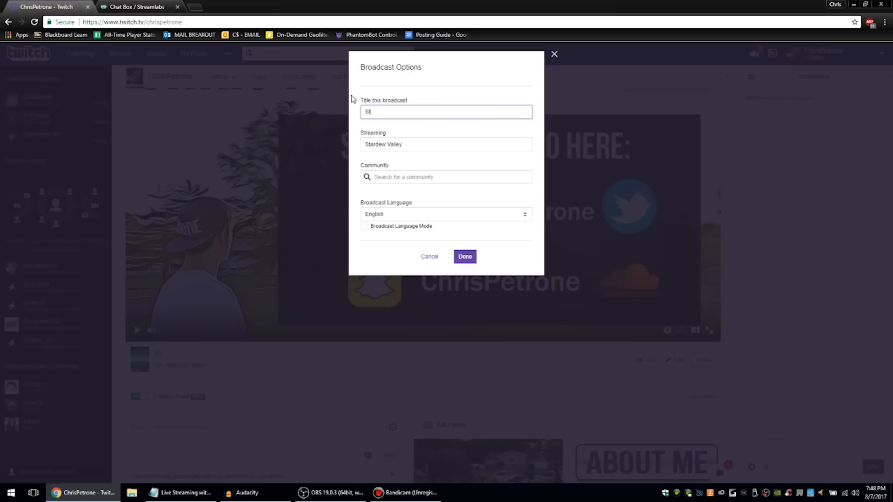
type("1st")
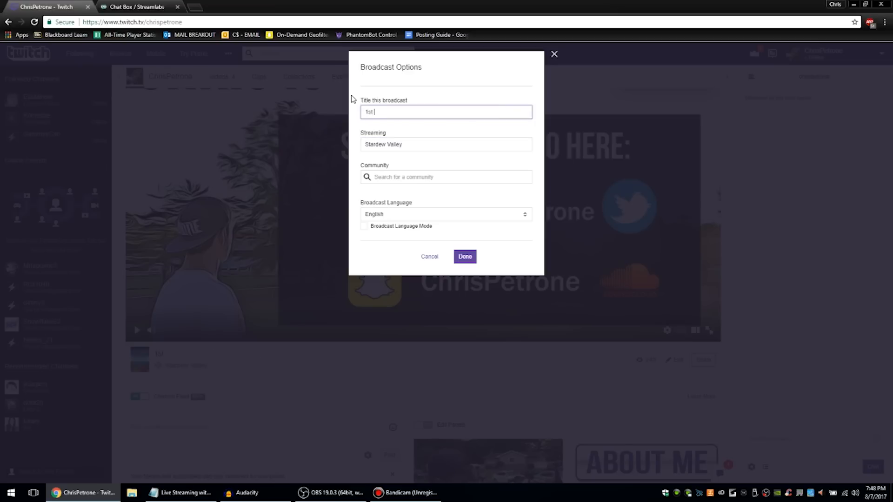
type("Time Playing S")
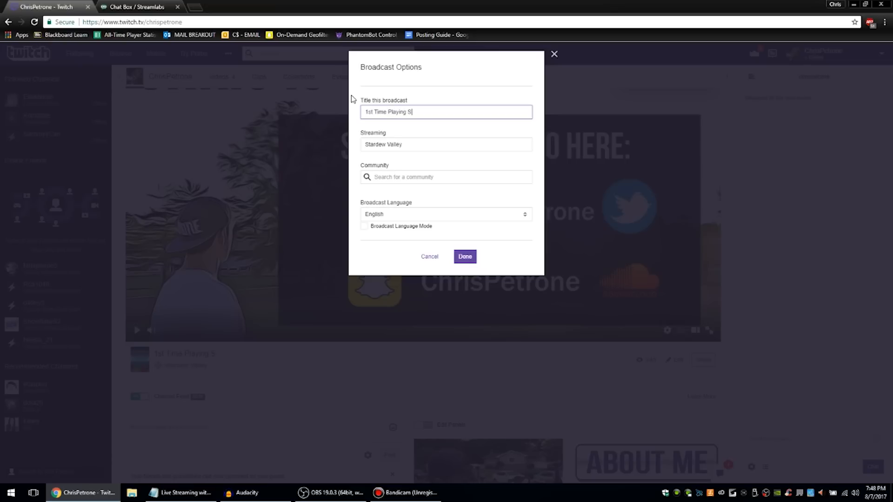
type("tardew v")
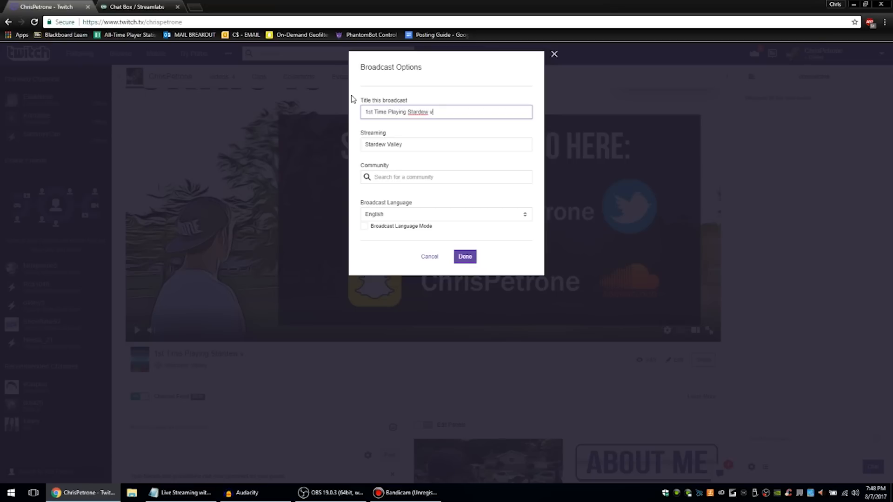
type("alley")
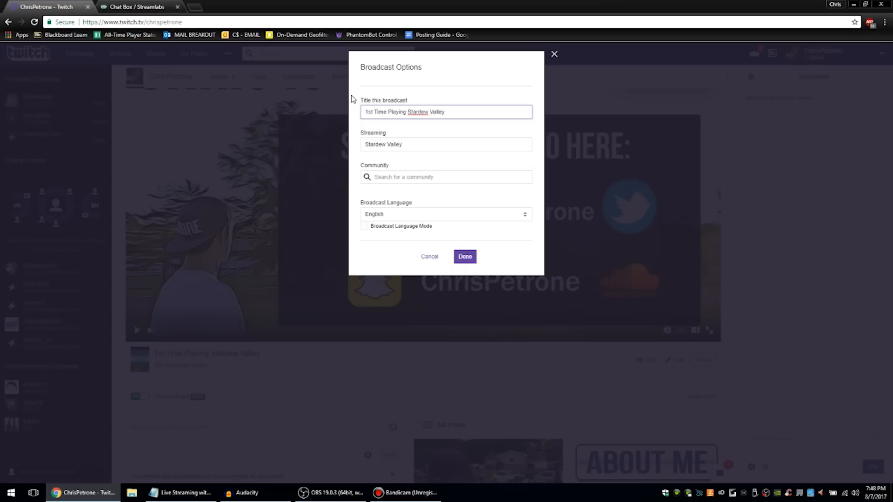
left_click(466, 256)
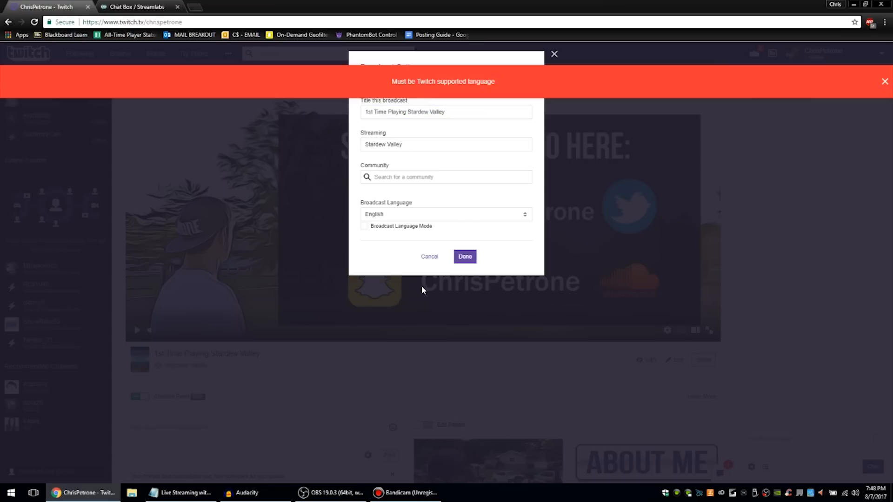
mouse_move(618, 155)
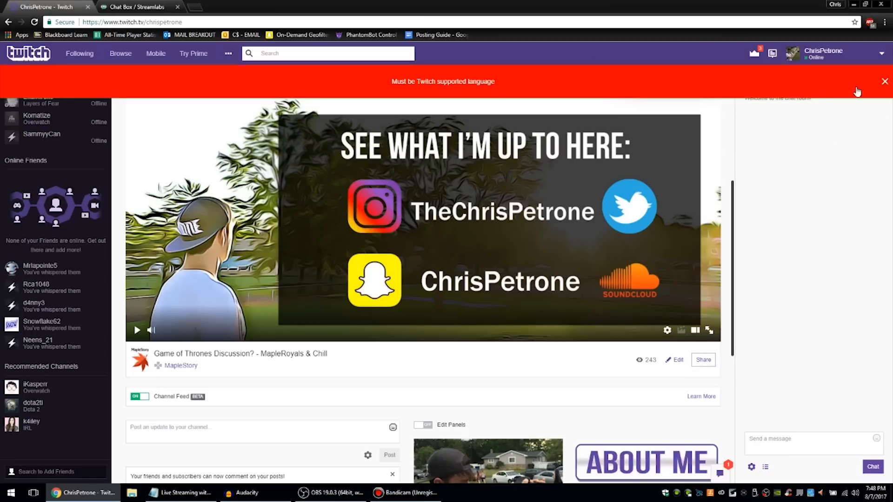
left_click(885, 82)
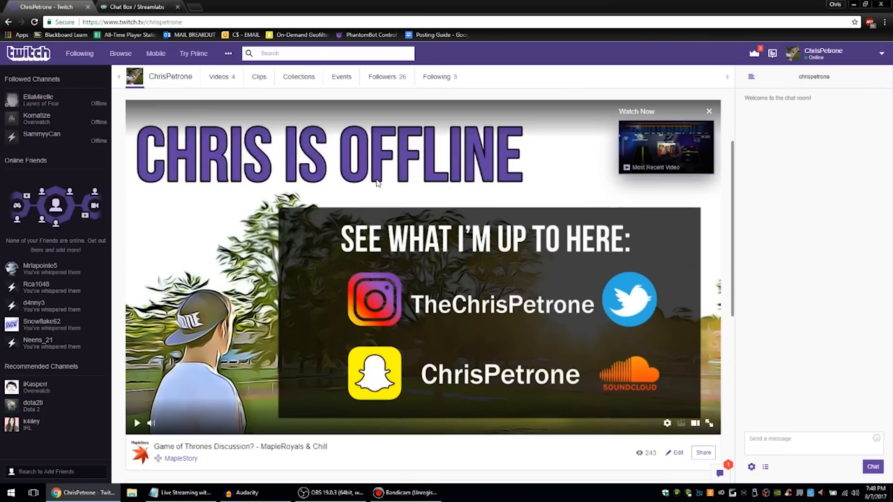
scroll("up", 3)
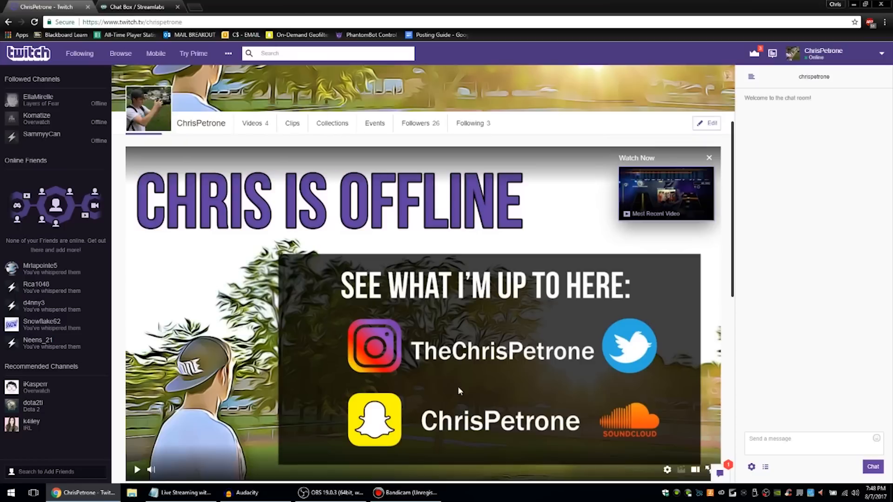
mouse_move(787, 141)
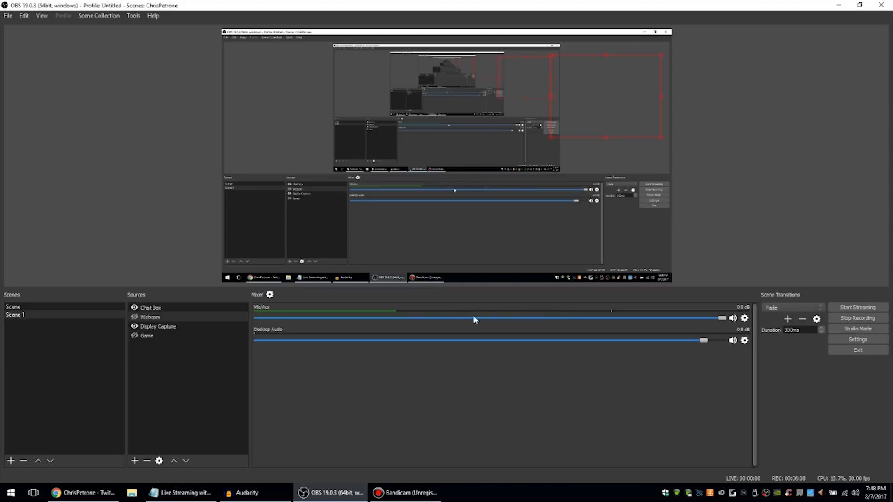
Step: Mute Mic/Aux after testing, lower Desktop Audio to -3.3 dB, then return to Twitch
left_click(733, 318)
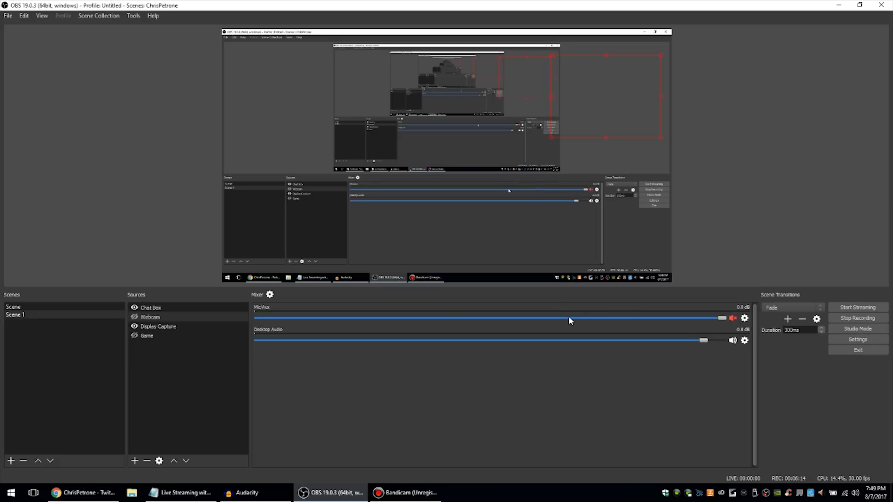
mouse_move(168, 347)
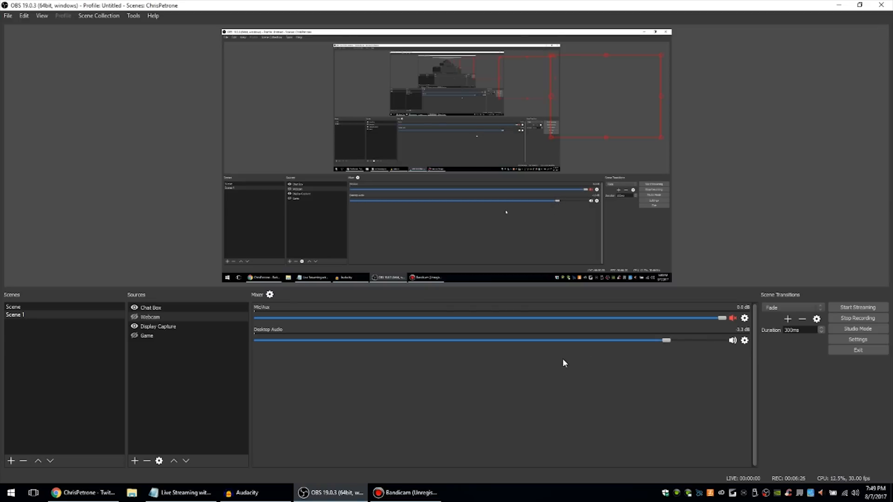
left_click(134, 317)
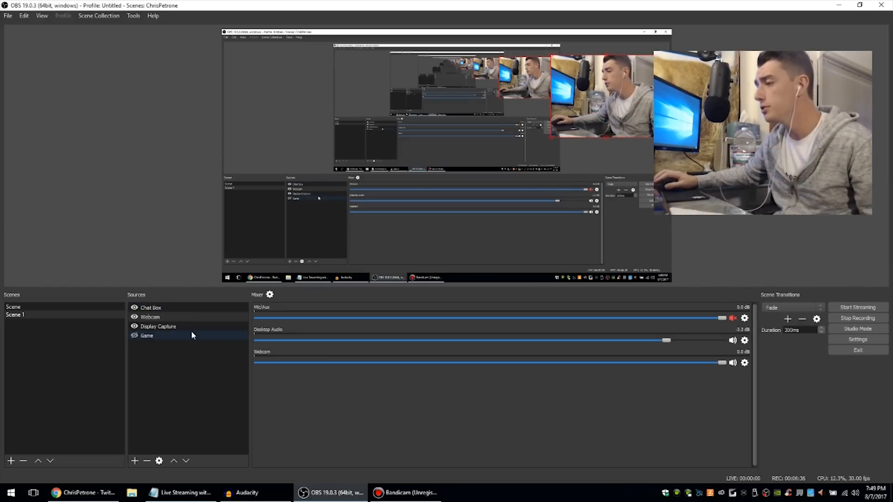
left_click(55, 493)
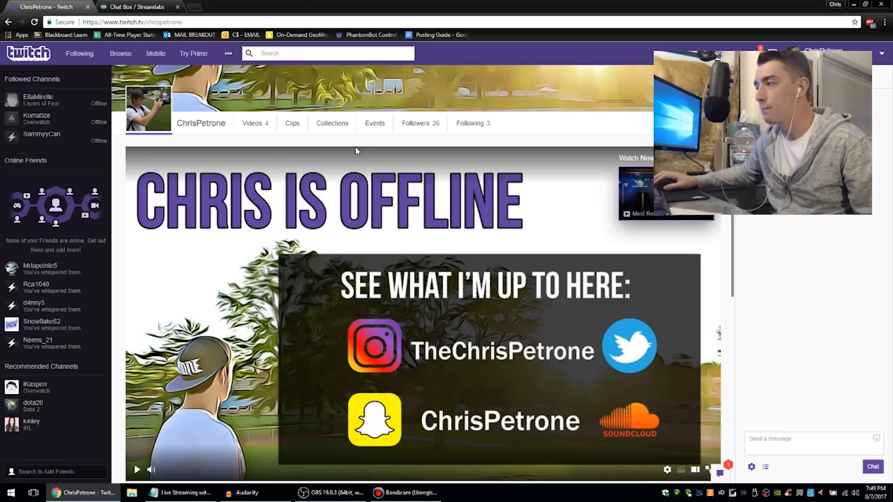